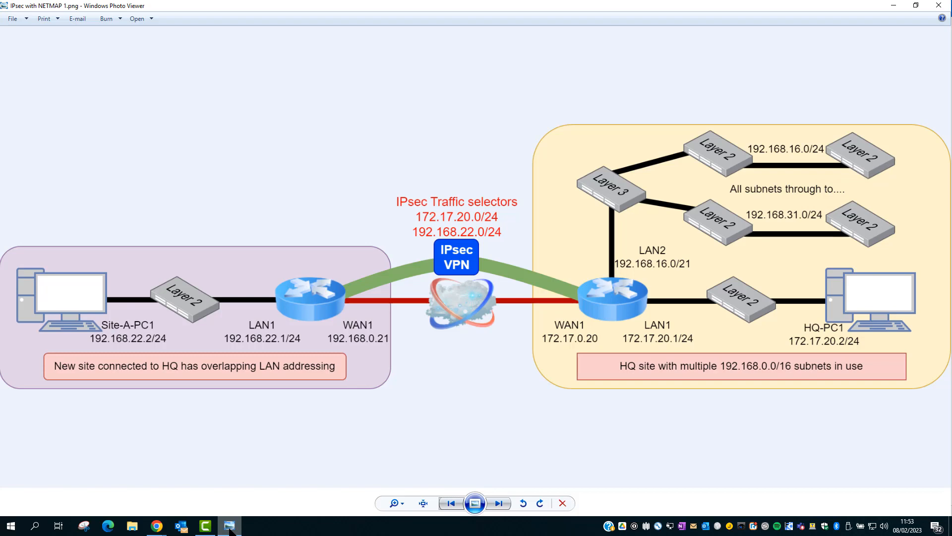
Advance through the diagrams to the NETMAP one mapping Site A's LAN to 10.10.10.0/24
{"action": "left_click", "coordinate": [497, 503]}
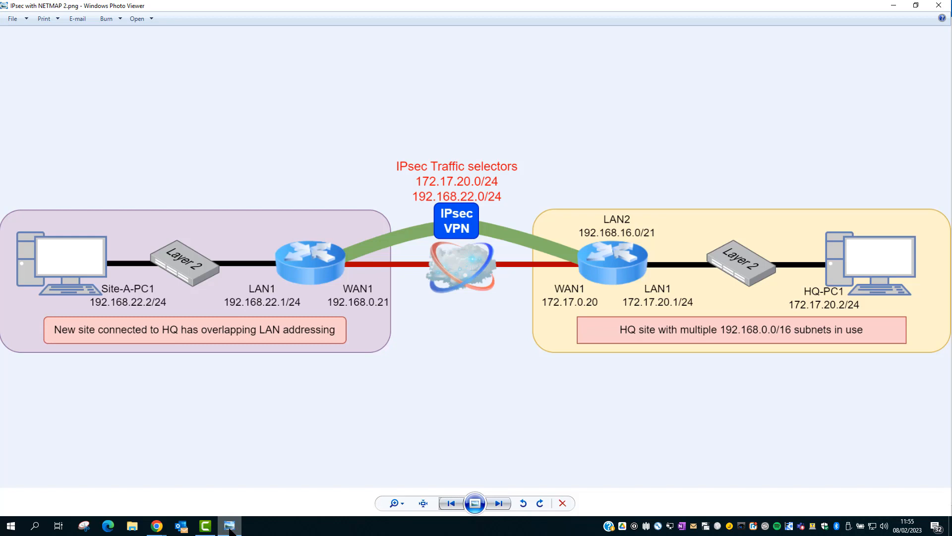
{"action": "left_click", "coordinate": [498, 503]}
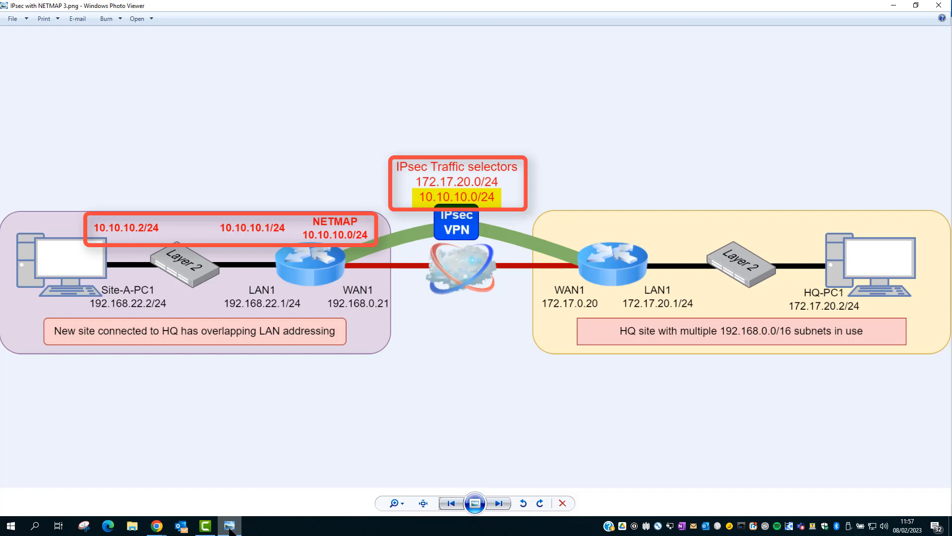
{"action": "left_click", "coordinate": [498, 501]}
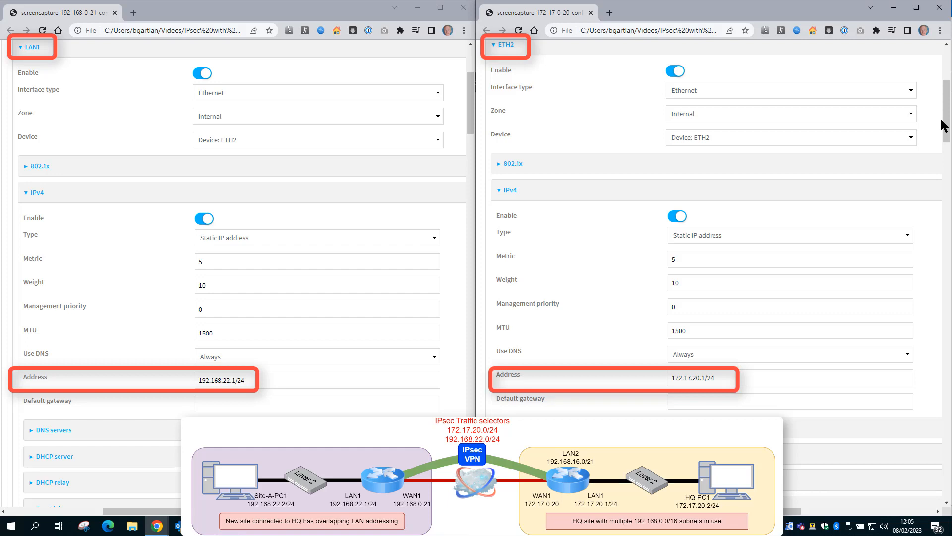
Scroll both configuration screenshots down through LAN addresses and endpoint IDs to the IPsec traffic selectors
{"action": "scroll", "scroll_direction": "down", "scroll_amount": 3}
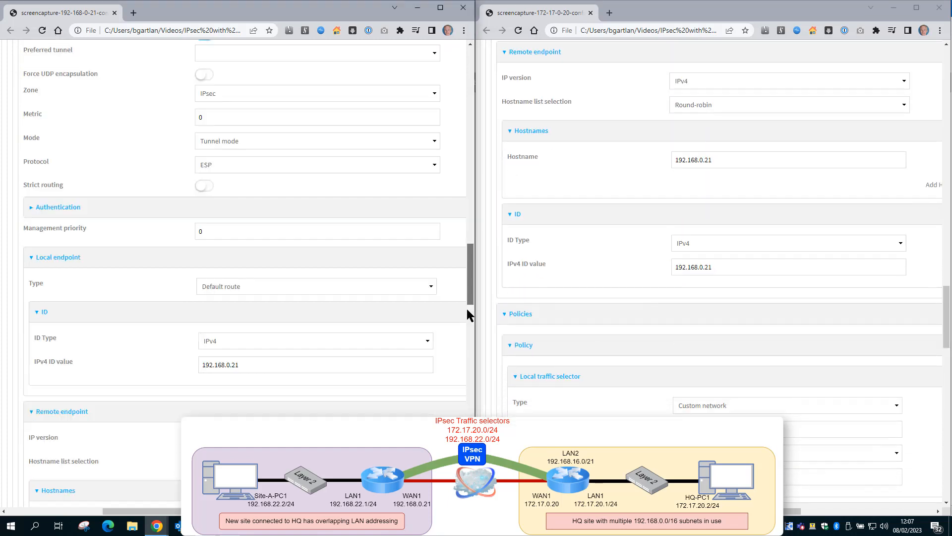
{"action": "scroll", "scroll_direction": "down", "scroll_amount": 3}
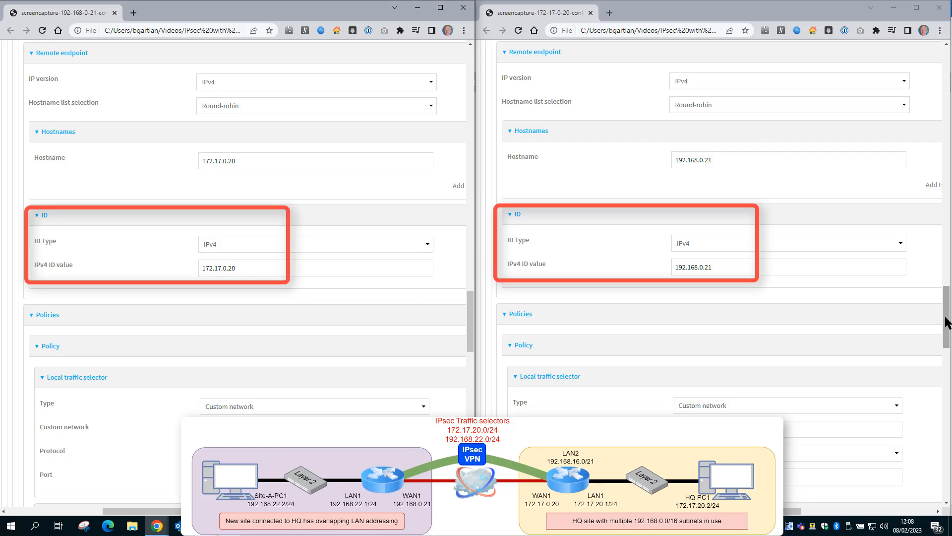
{"action": "scroll", "scroll_direction": "down", "scroll_amount": 3}
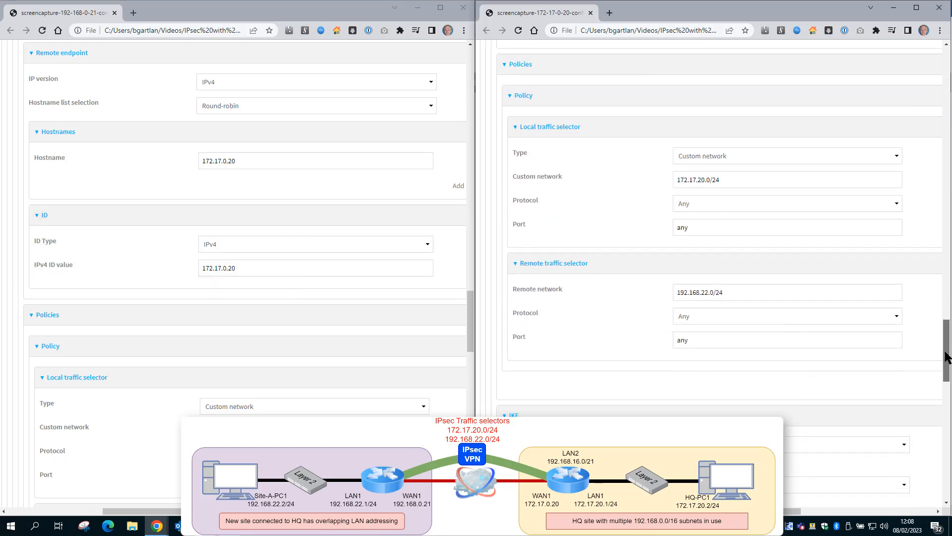
{"action": "scroll", "scroll_direction": "down", "scroll_amount": 3}
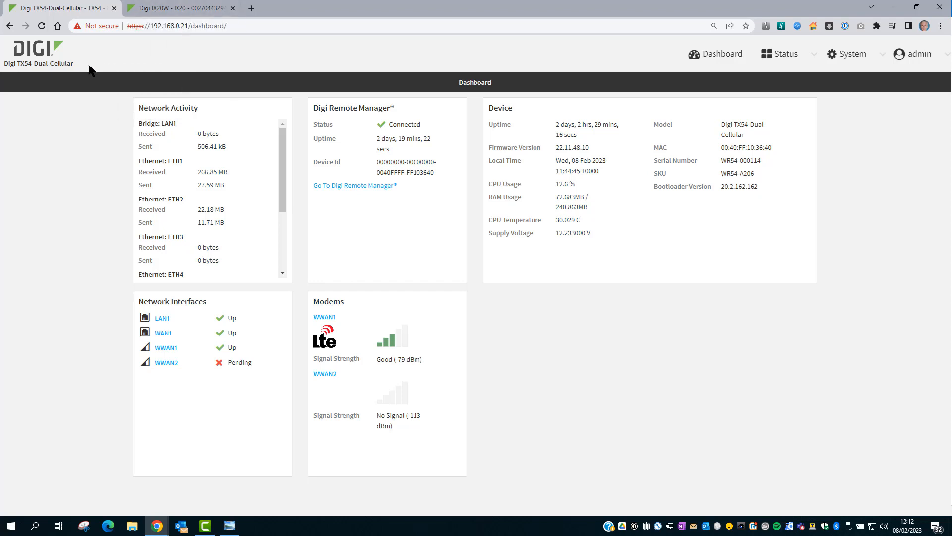
{"action": "mouse_move", "coordinate": [836, 61]}
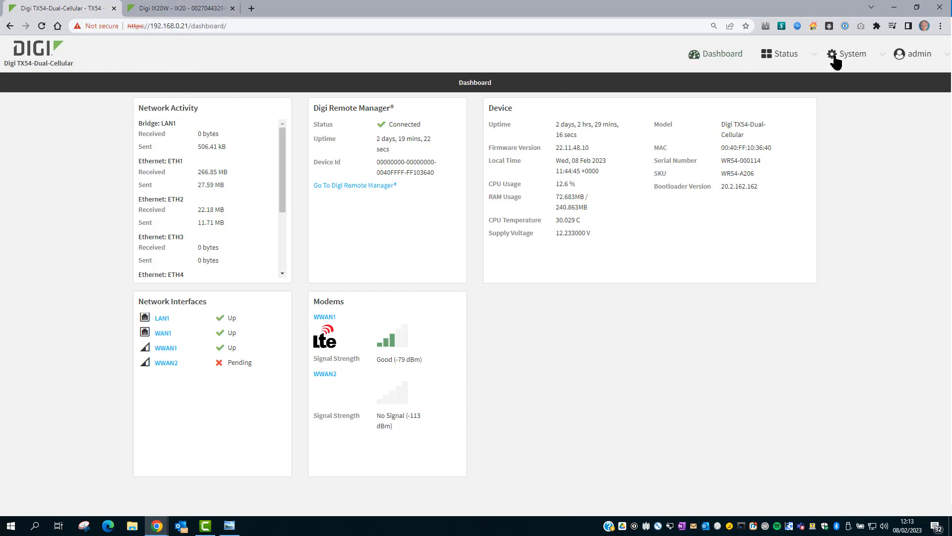
Go to the TX54's System > Configuration page alongside the IX20's configuration window
{"action": "left_click", "coordinate": [852, 54]}
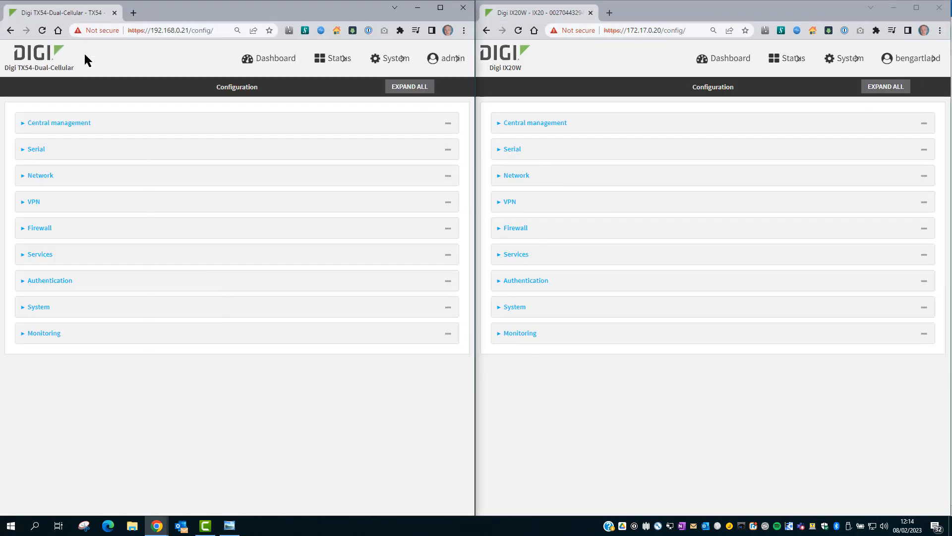
{"action": "mouse_move", "coordinate": [151, 206]}
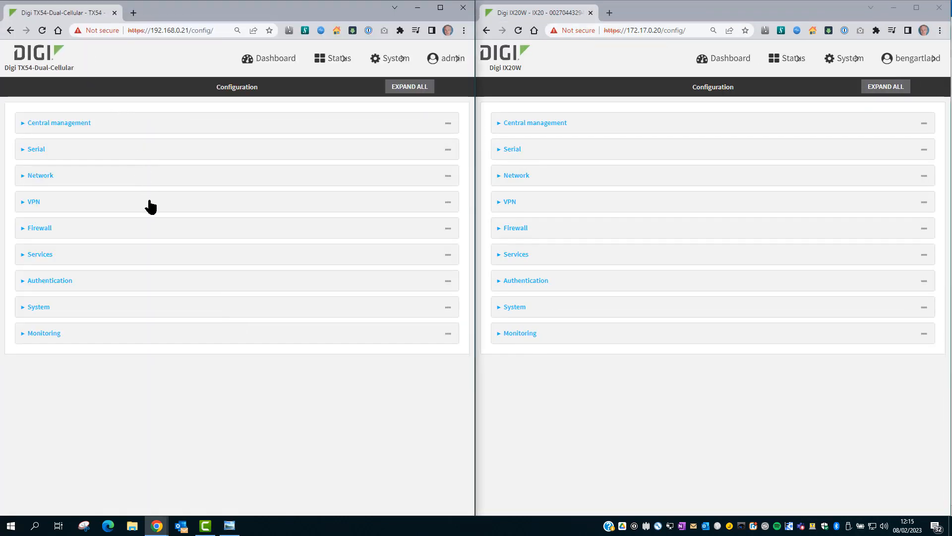
Change the TX54 local and IX20 remote IPsec networks to 10.10.10.0/24 and apply on the IX20
{"action": "left_click", "coordinate": [33, 202]}
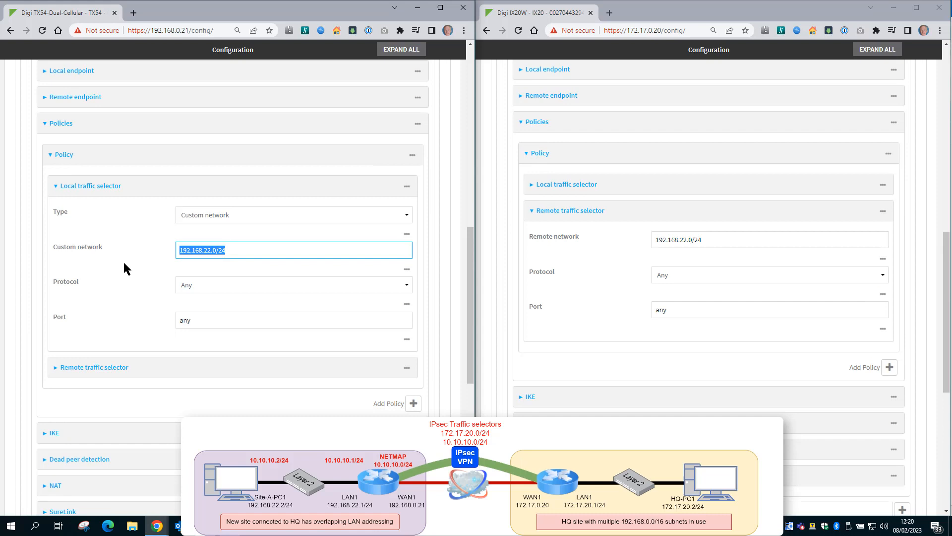
{"action": "type", "text": "10."}
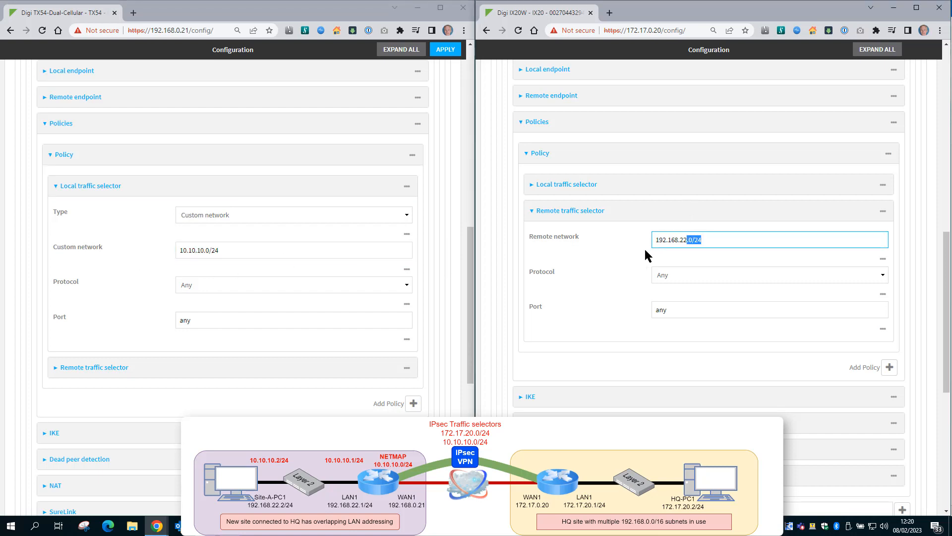
{"action": "type", "text": "10.10.10."}
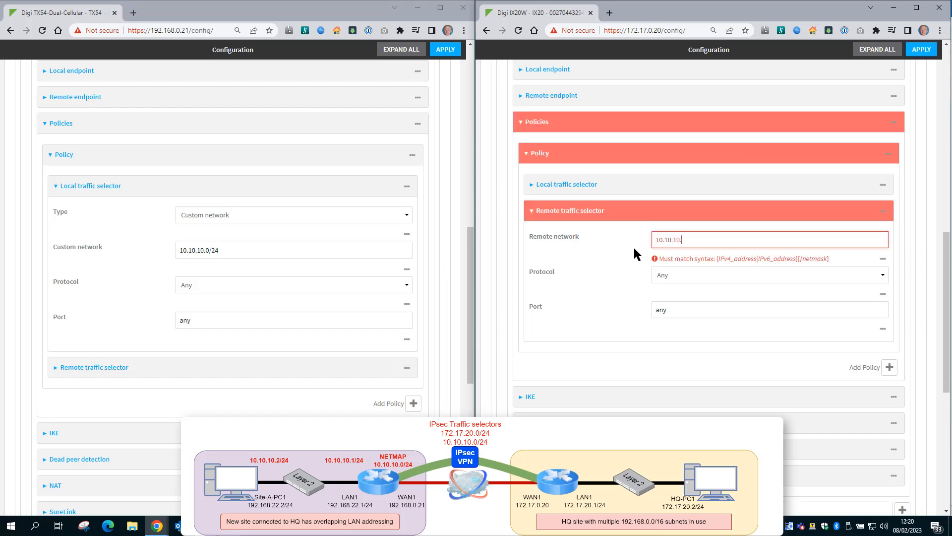
{"action": "type", "text": "0/24"}
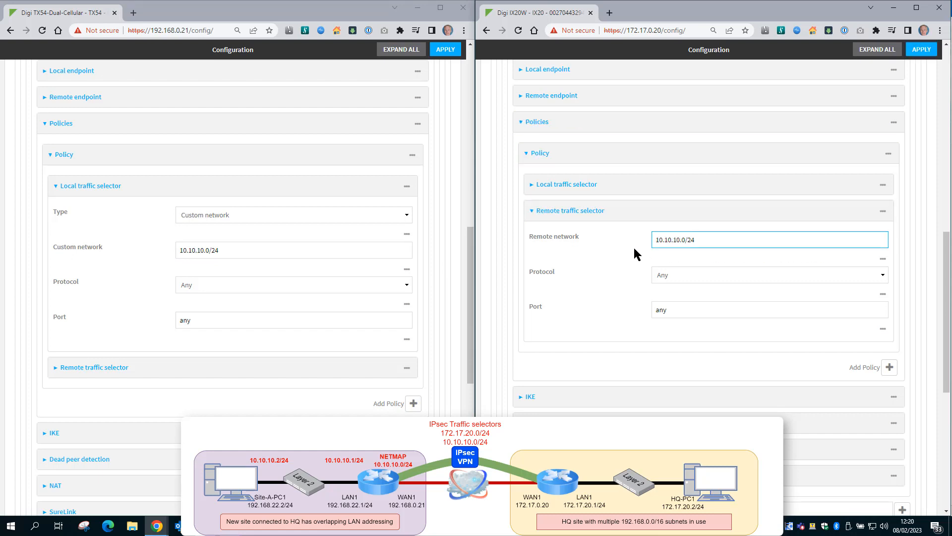
{"action": "mouse_move", "coordinate": [459, 69]}
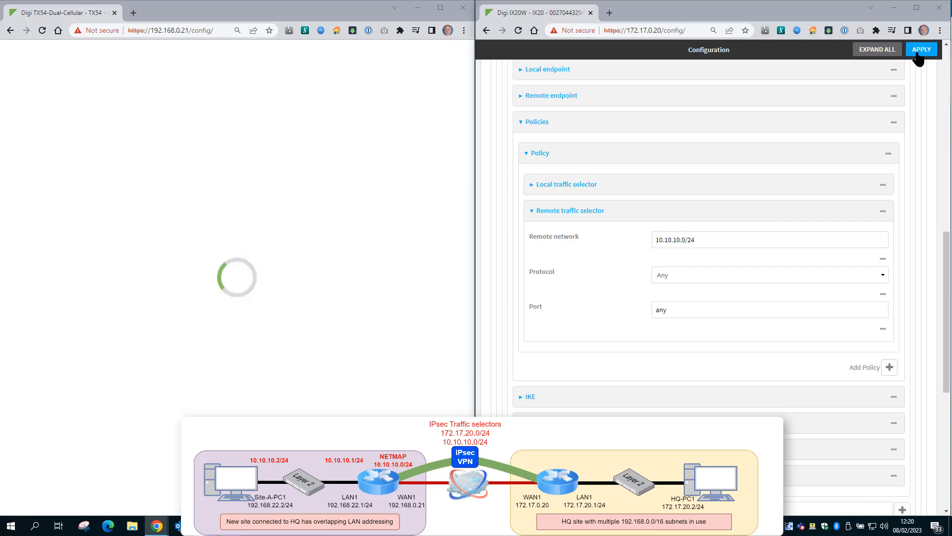
{"action": "left_click", "coordinate": [921, 49]}
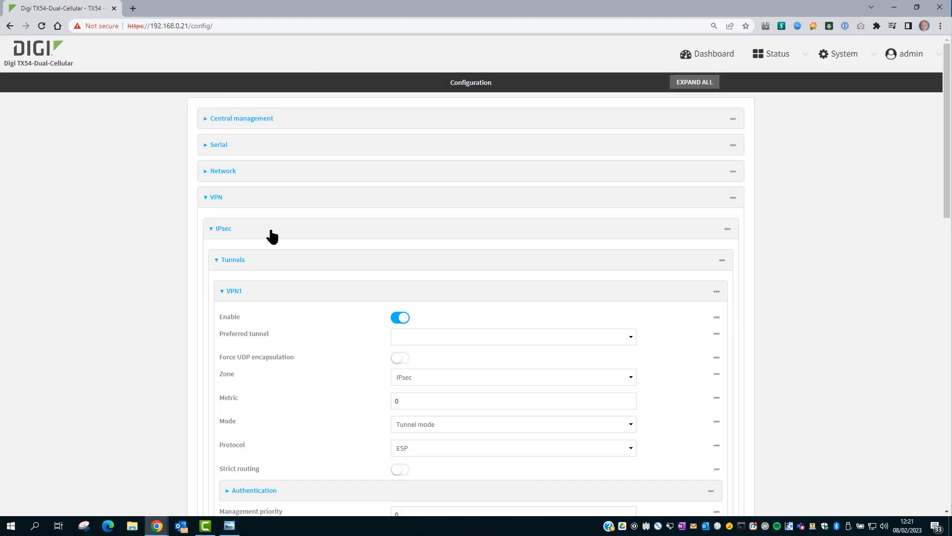
Go to Firewall > Custom rules on the TX54 and start a new rule line after the existing one
{"action": "left_click", "coordinate": [215, 197]}
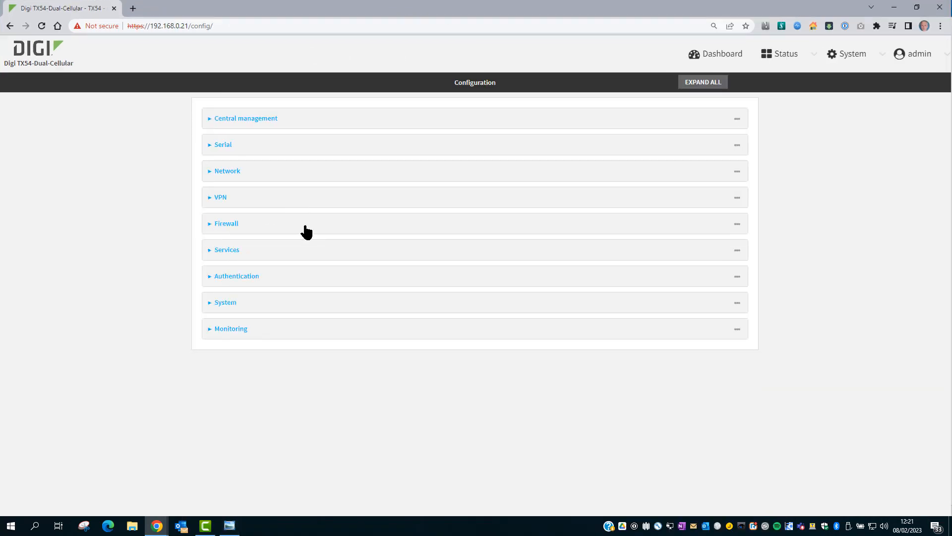
{"action": "left_click", "coordinate": [226, 223]}
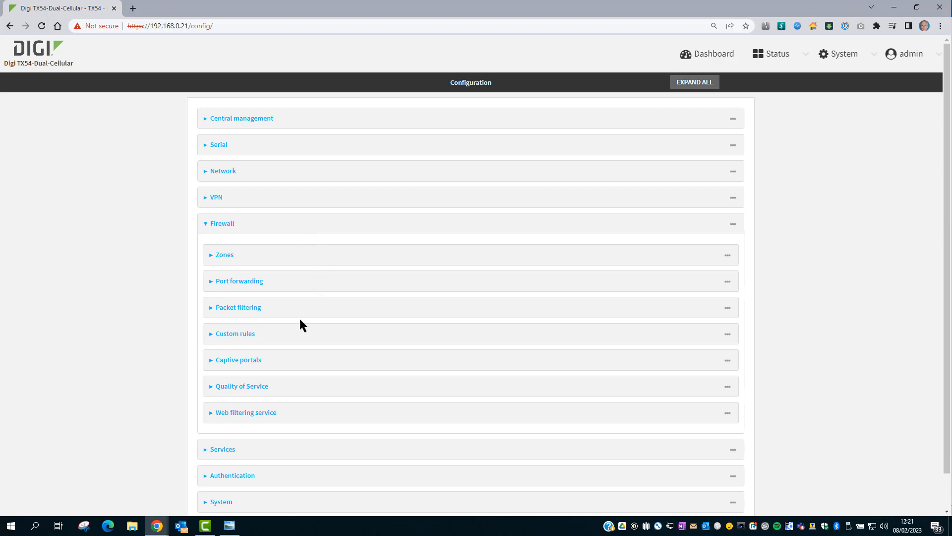
{"action": "left_click", "coordinate": [235, 333]}
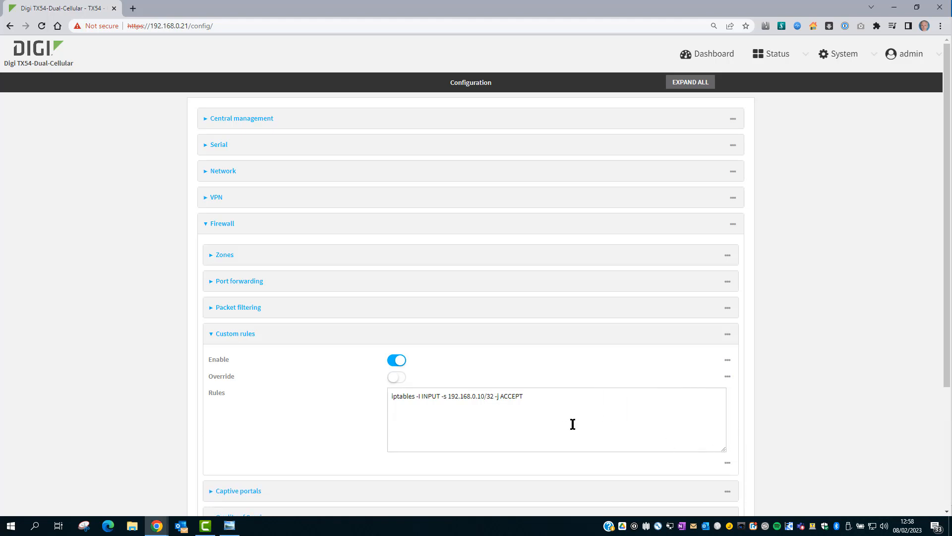
{"action": "left_click", "coordinate": [556, 418]}
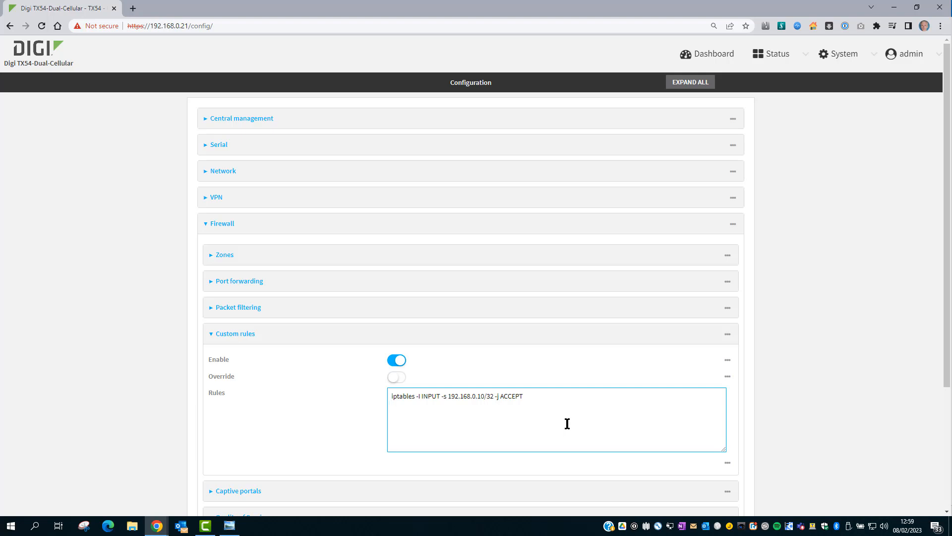
Enter the start of the rule: iptables -t nat -I PREROUTING -i ipsec
{"action": "type", "text": "iptab"}
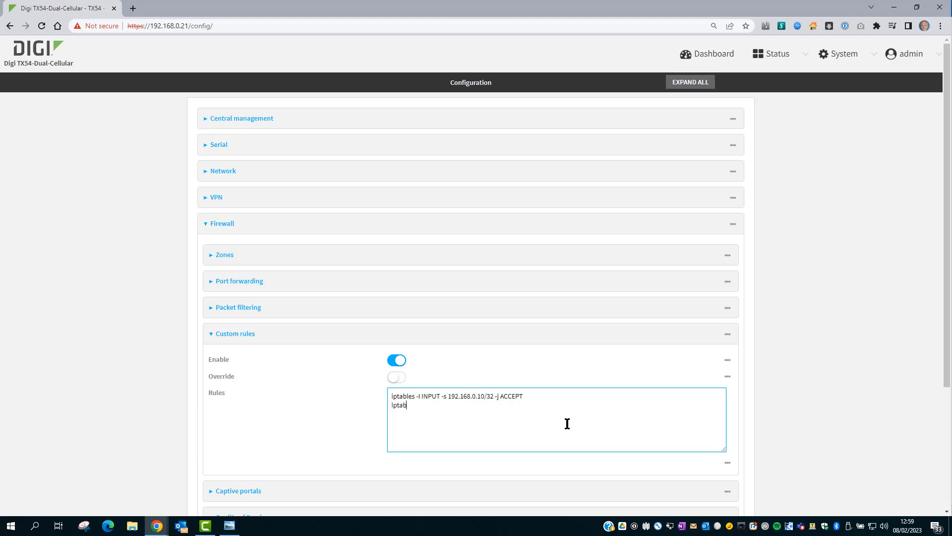
{"action": "type", "text": "les -t"}
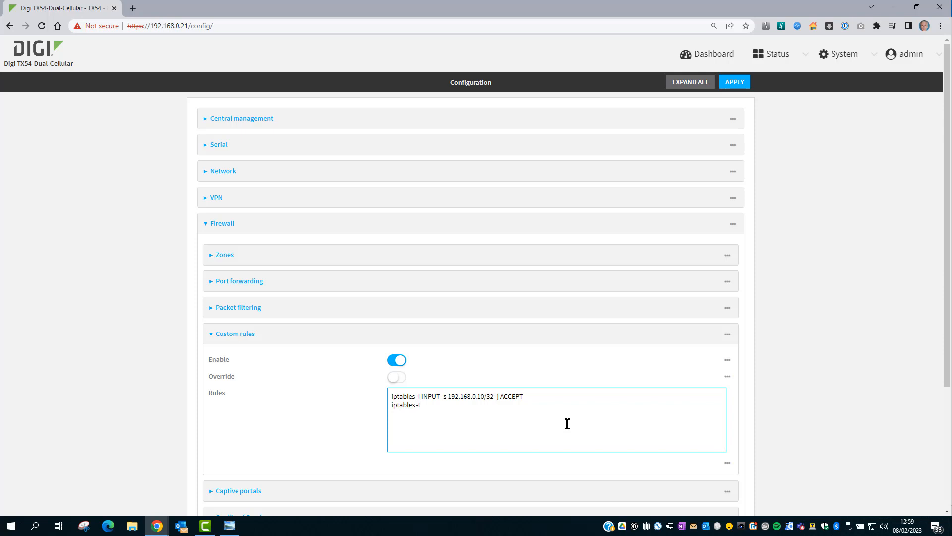
{"action": "type", "text": "nat"}
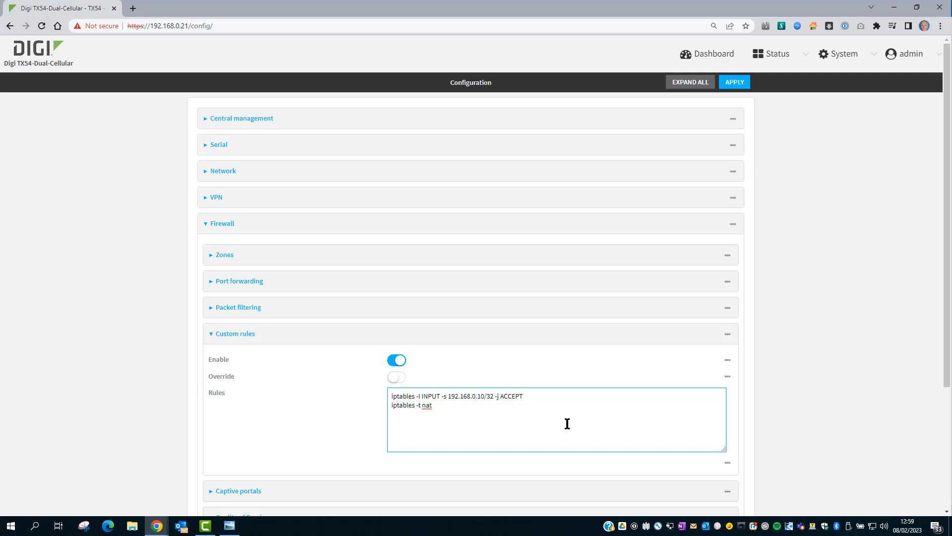
{"action": "type", "text": "-I"}
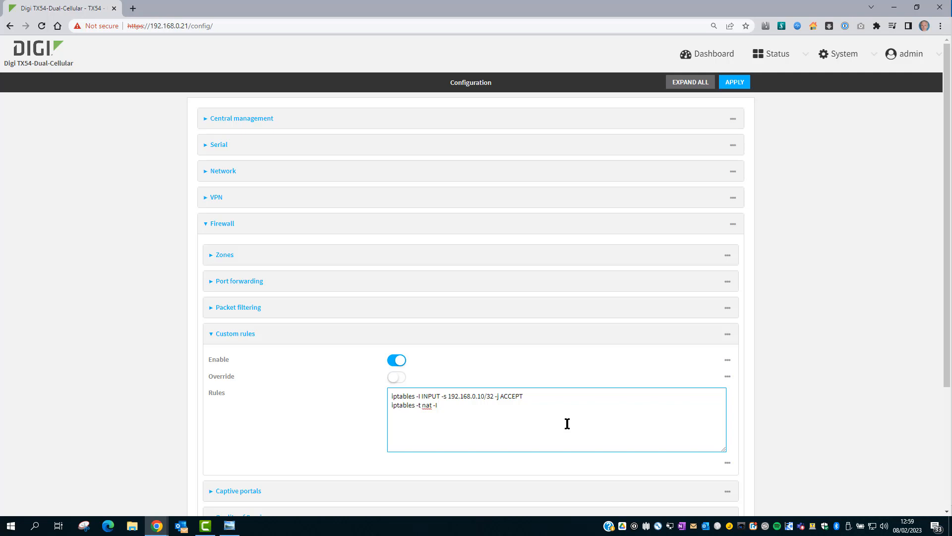
{"action": "type", "text": "PRE"}
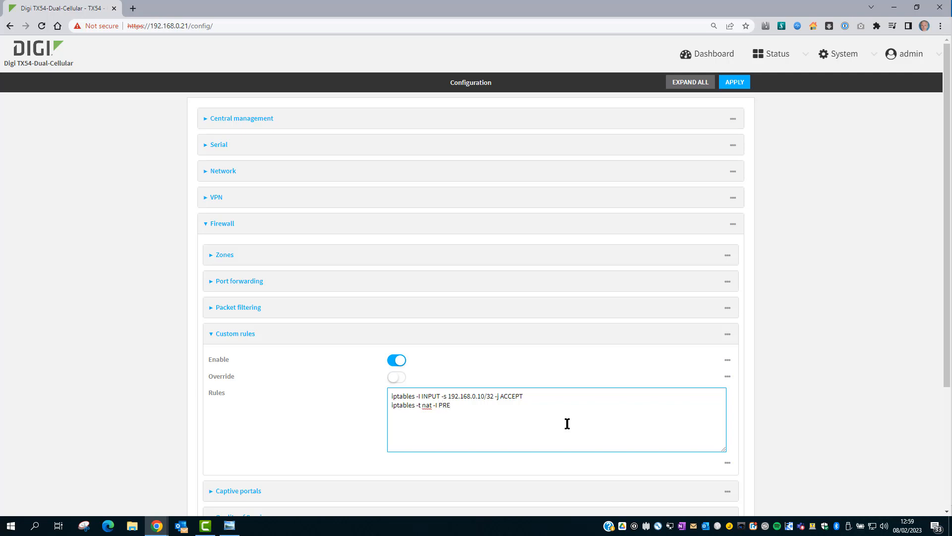
{"action": "type", "text": "ROUT"}
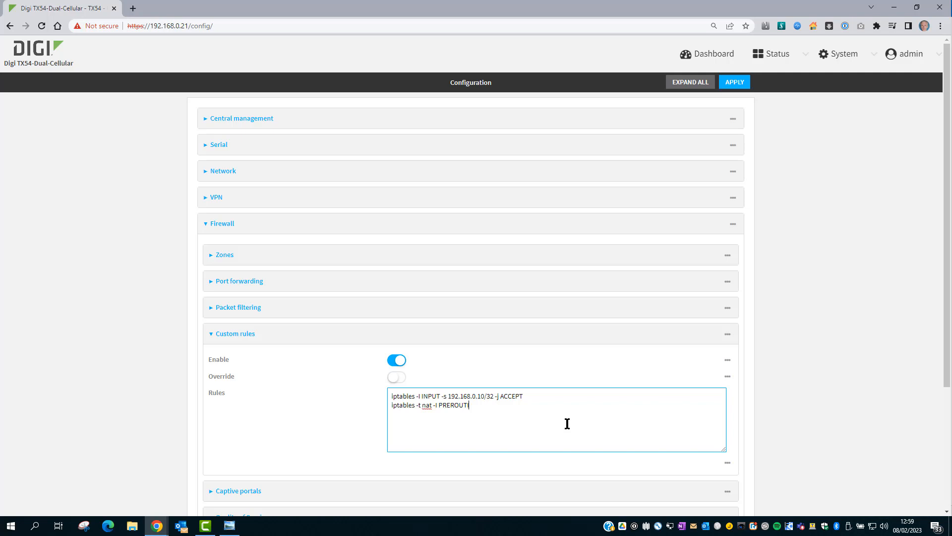
{"action": "type", "text": "ING"}
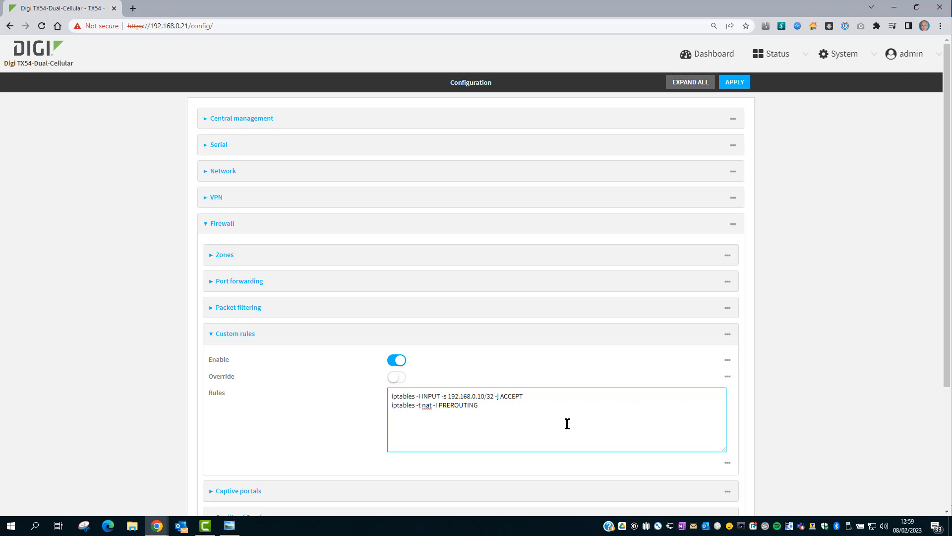
{"action": "type", "text": "-"}
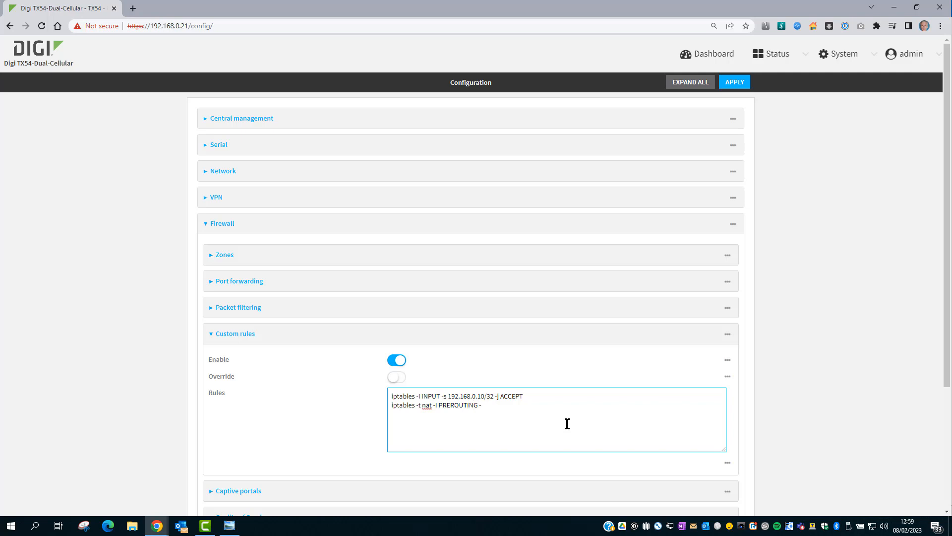
{"action": "type", "text": "i"}
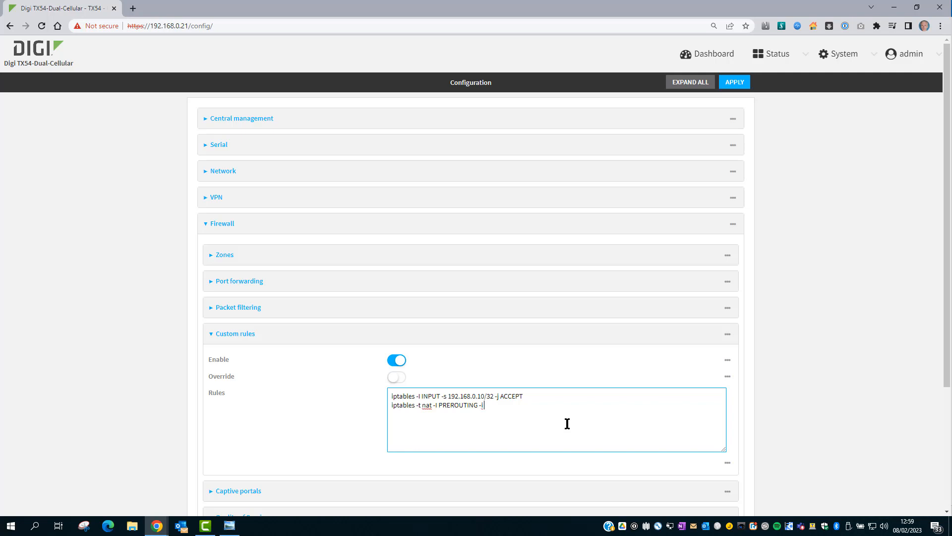
{"action": "type", "text": "ipsec_"}
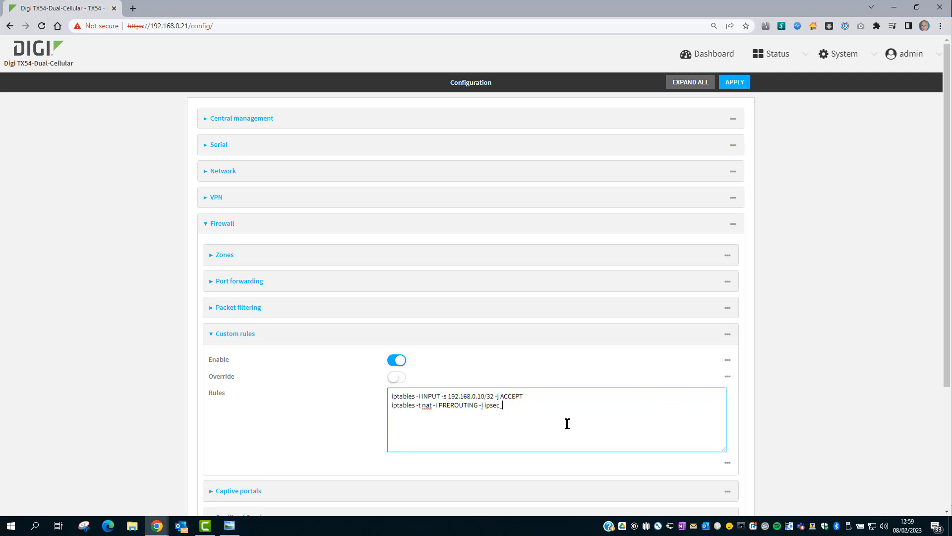
{"action": "mouse_move", "coordinate": [281, 205]}
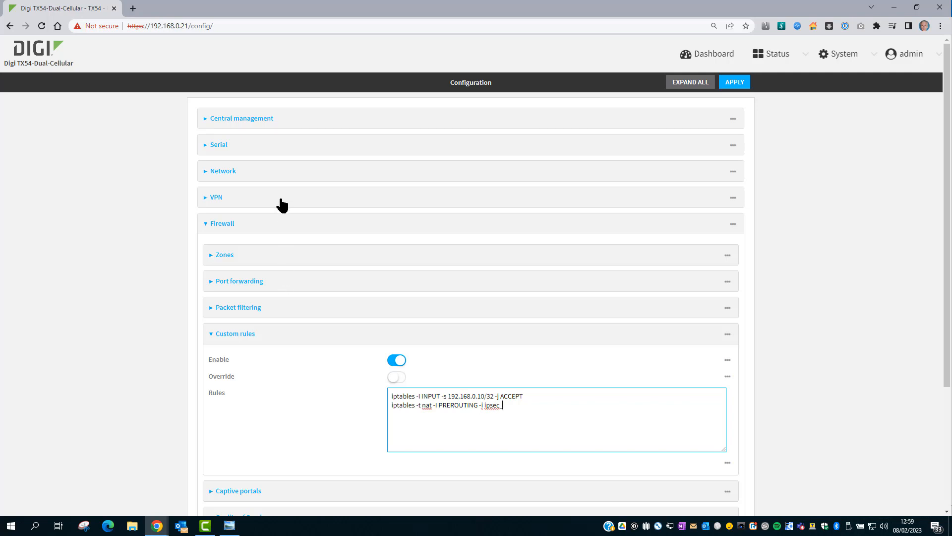
Confirm the tunnel is VPN1, then finish the rule: _VPN1 -d 10.10.10.0/24 -j NETMAP --to 192.168.22.0/24
{"action": "left_click", "coordinate": [215, 196]}
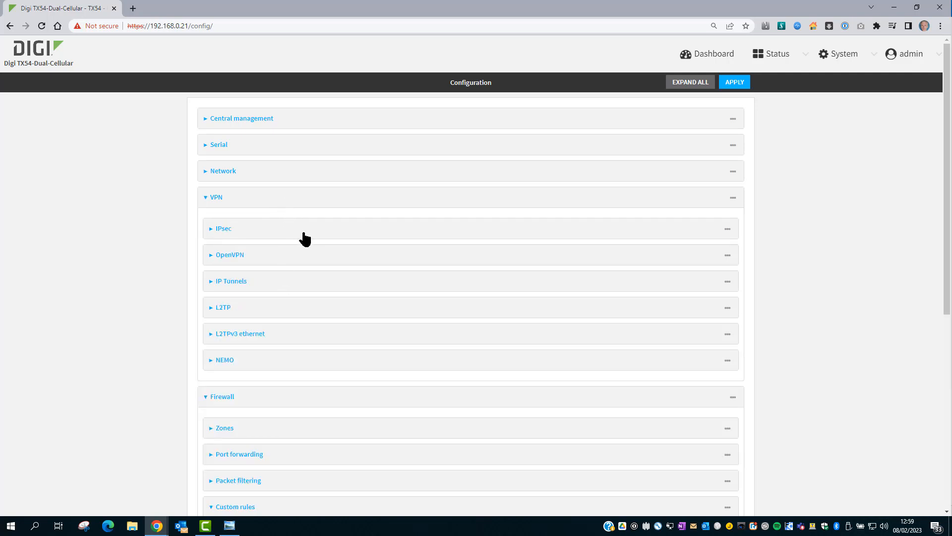
{"action": "left_click", "coordinate": [223, 228]}
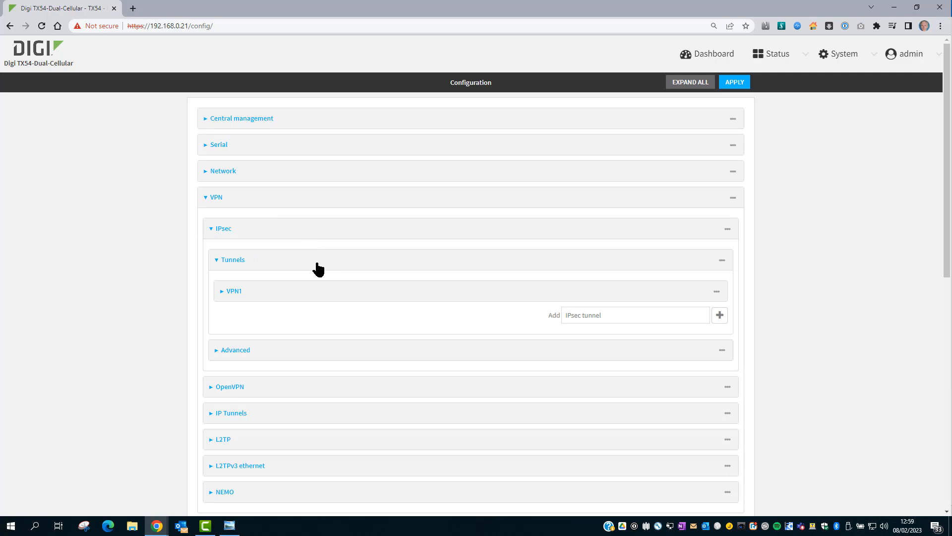
{"action": "mouse_move", "coordinate": [239, 251]}
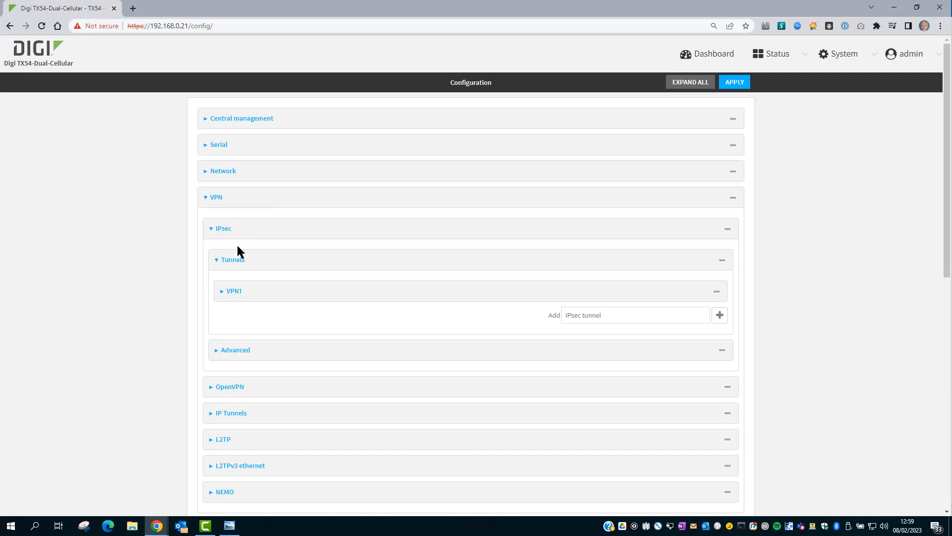
{"action": "mouse_move", "coordinate": [254, 298]}
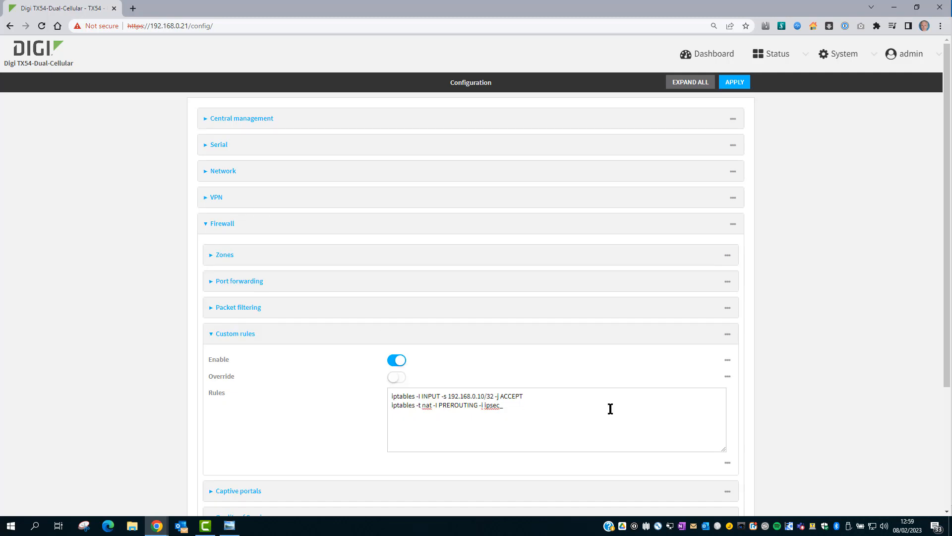
{"action": "type", "text": "V"}
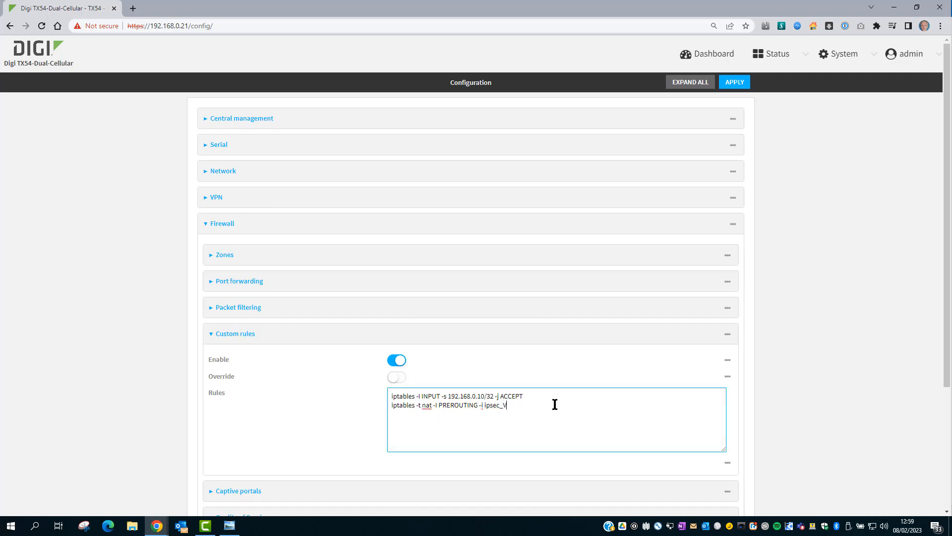
{"action": "type", "text": "PN1"}
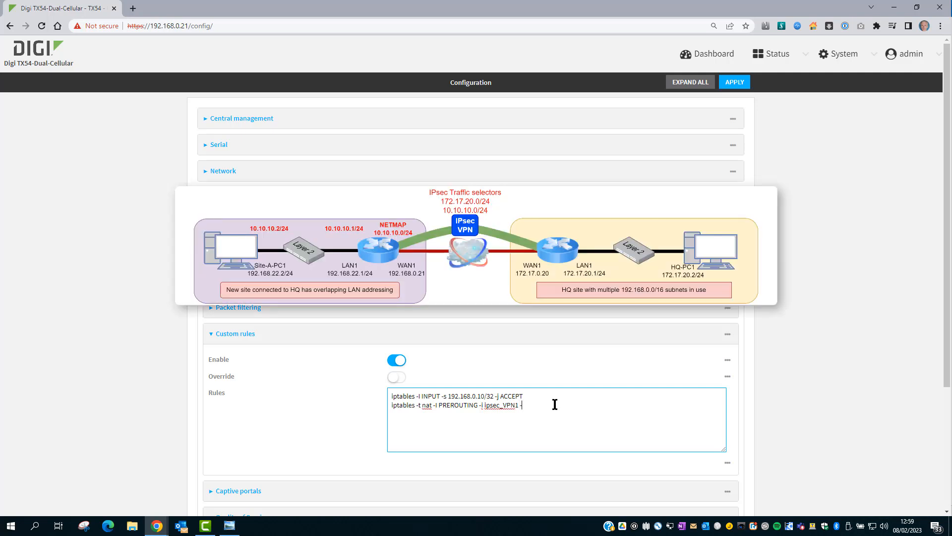
{"action": "type", "text": "-o"}
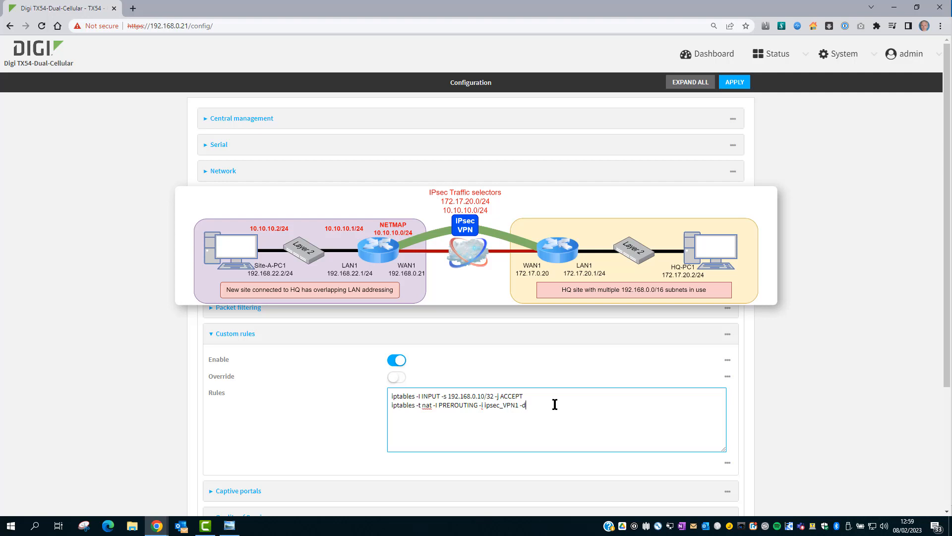
{"action": "type", "text": "d"}
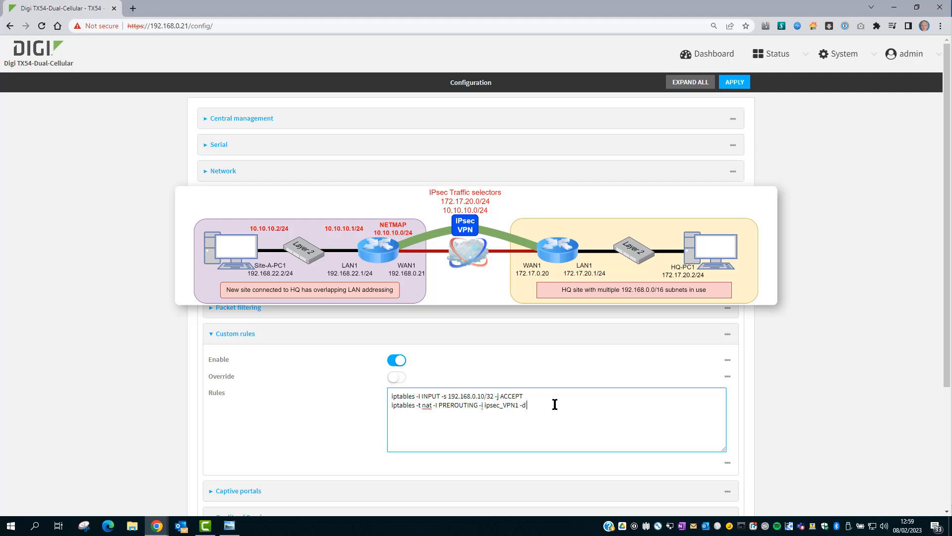
{"action": "type", "text": "10.10.10."}
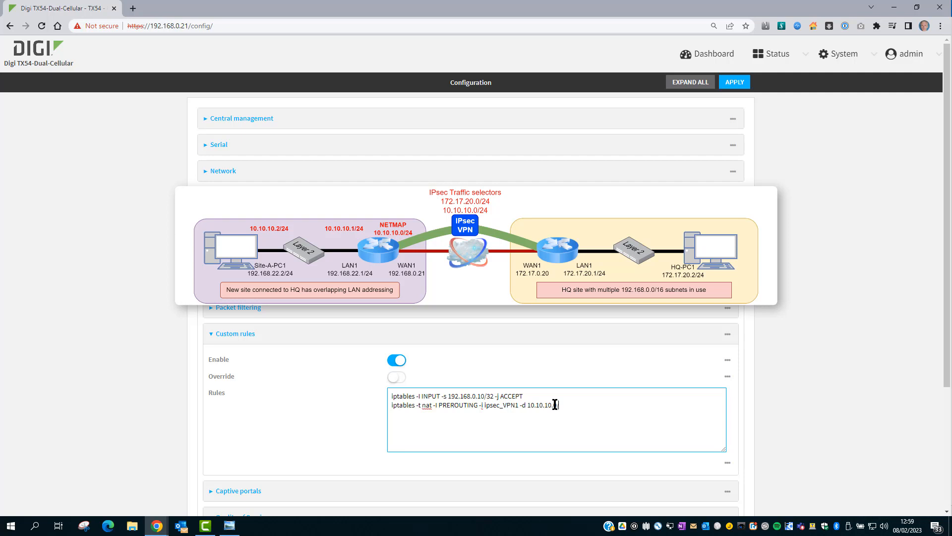
{"action": "type", "text": "/24"}
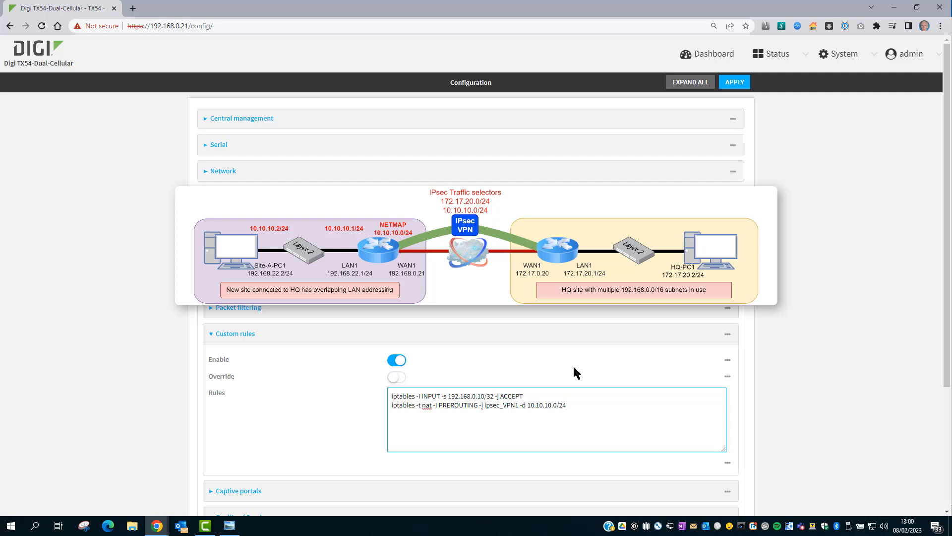
{"action": "type", "text": "-j"}
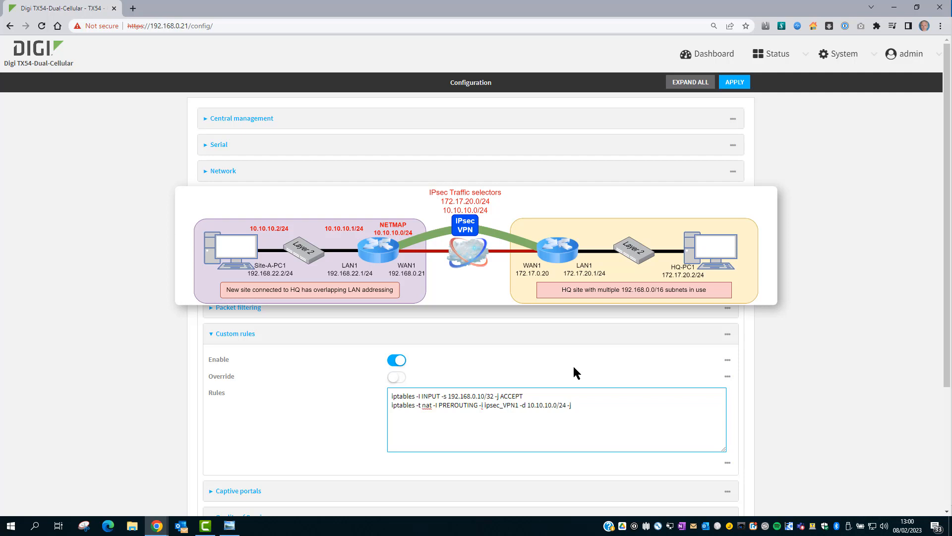
{"action": "type", "text": "NETMAP"}
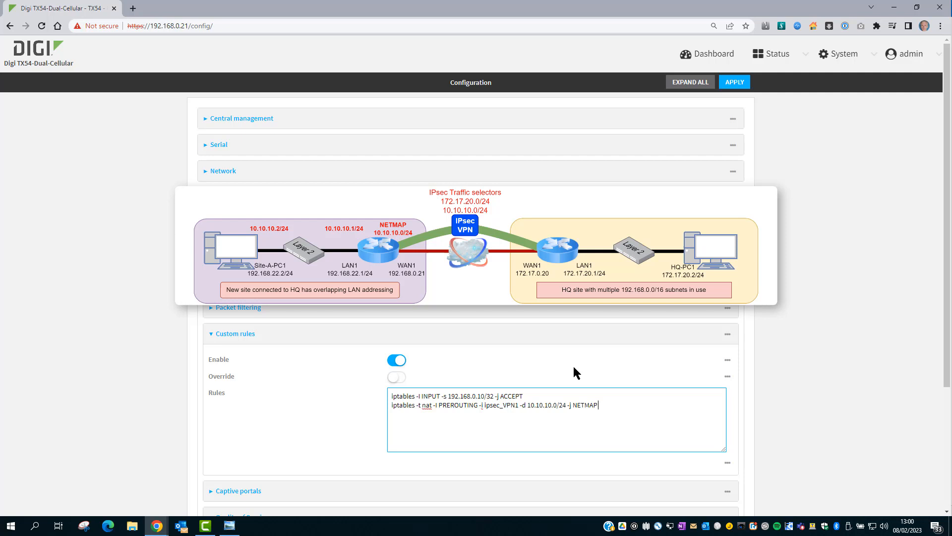
{"action": "type", "text": "--t"}
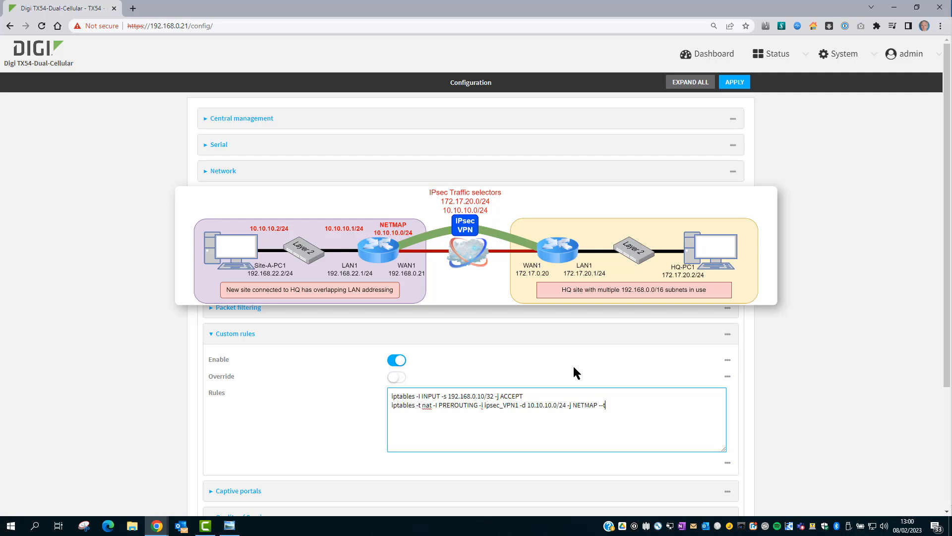
{"action": "type", "text": "o"}
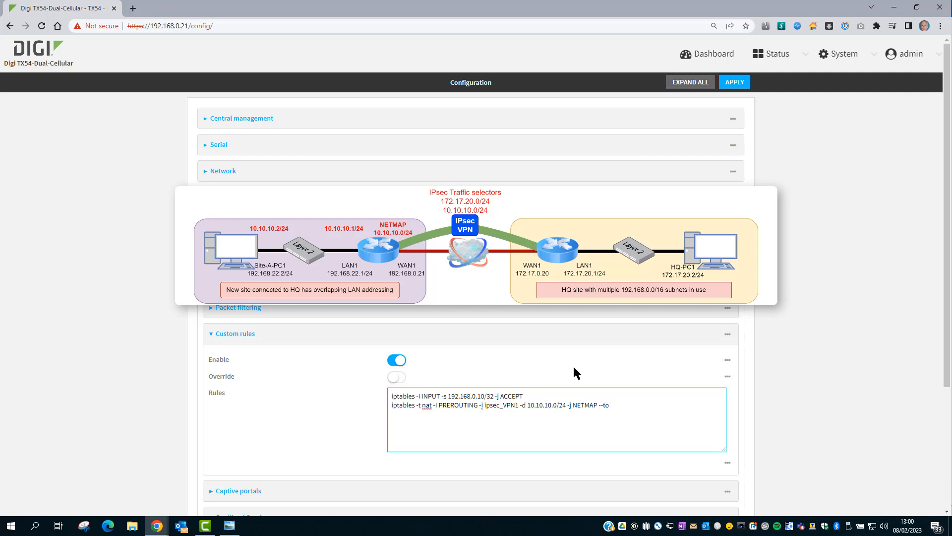
{"action": "type", "text": "192.168.22.0/"}
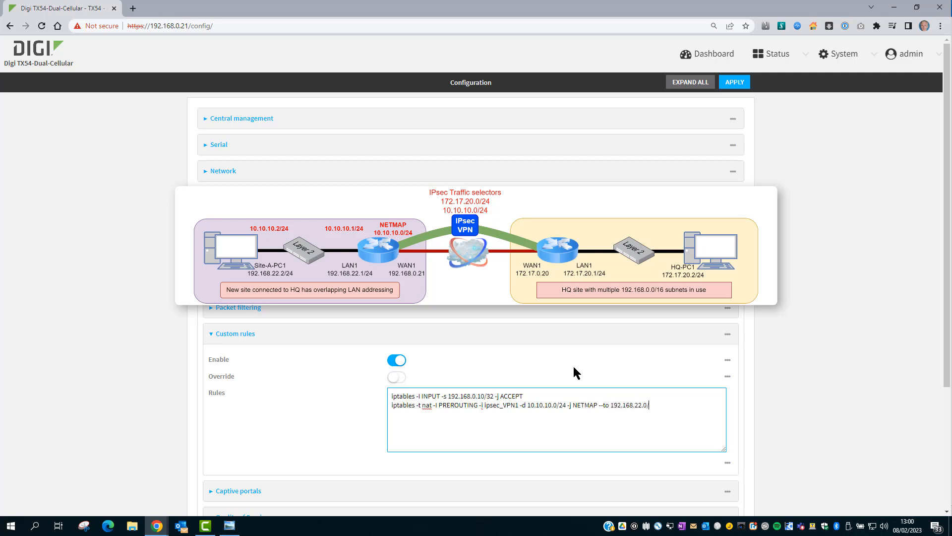
{"action": "type", "text": "/24"}
{"action": "key", "text": "enter"}
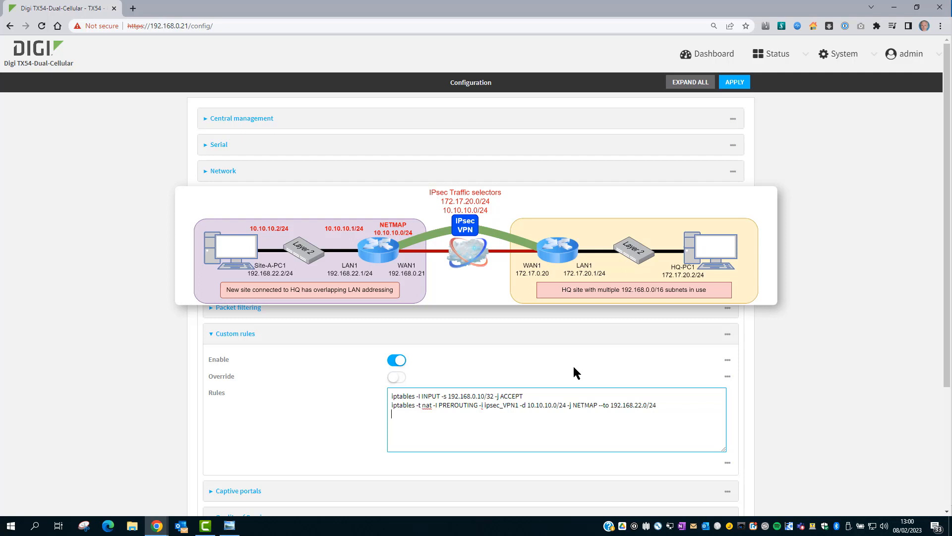
Enter the rule: iptables -t nat -I POSTROUTING -o ipsec_VPN1 -s 192.168.22.0/24 -j NETMAP --to 10.10.10.0/24
{"action": "type", "text": "ip"}
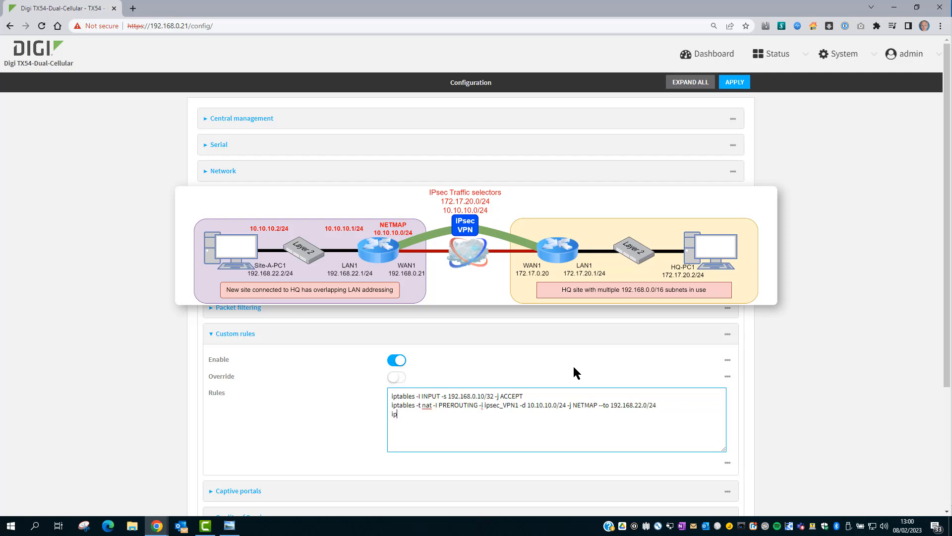
{"action": "type", "text": "table"}
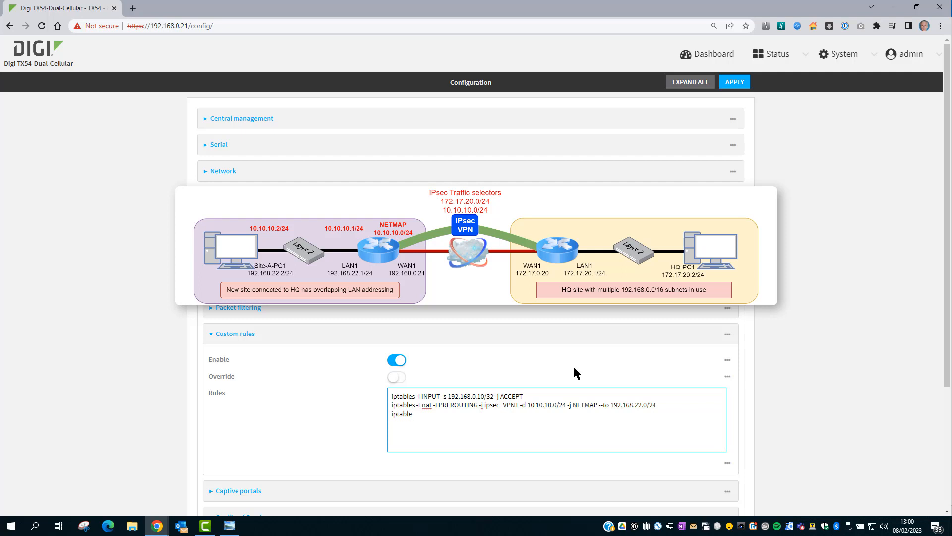
{"action": "type", "text": "s"}
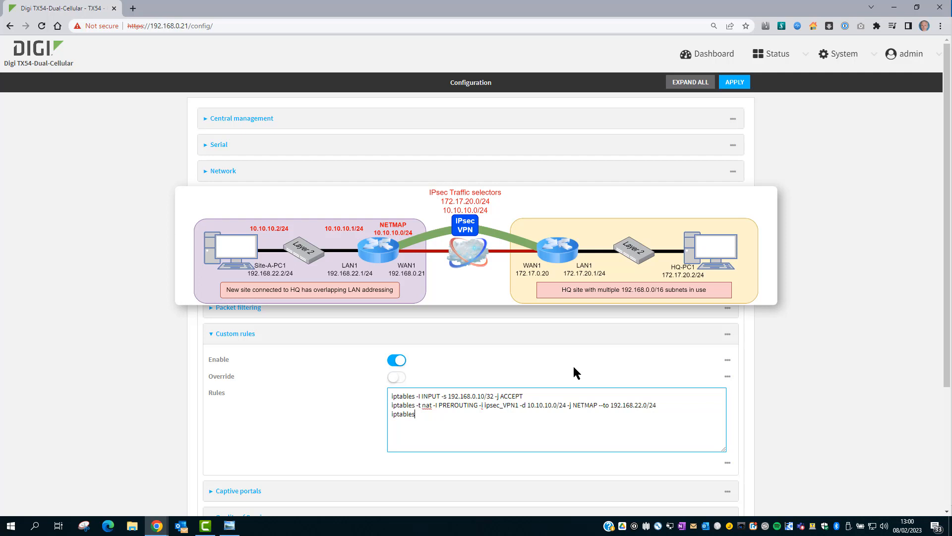
{"action": "type", "text": "-"}
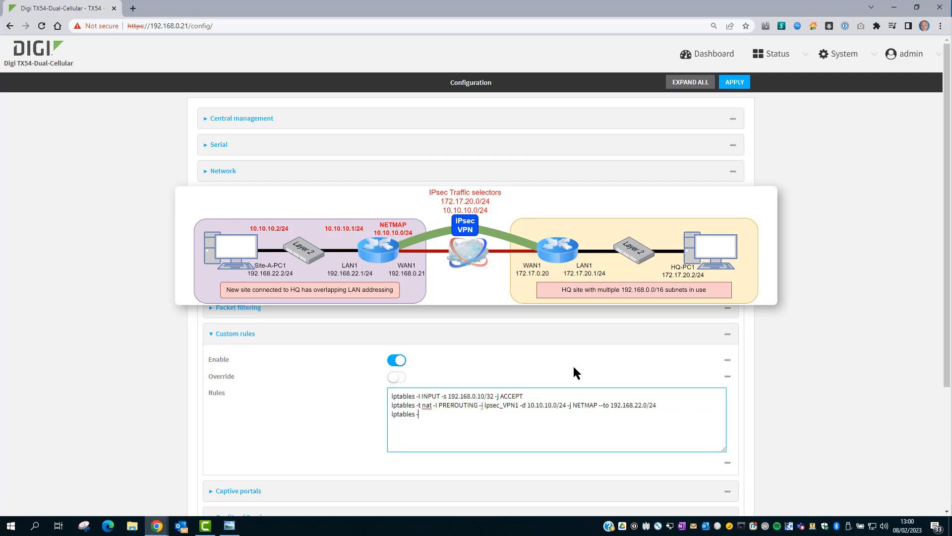
{"action": "type", "text": "t nat -I"}
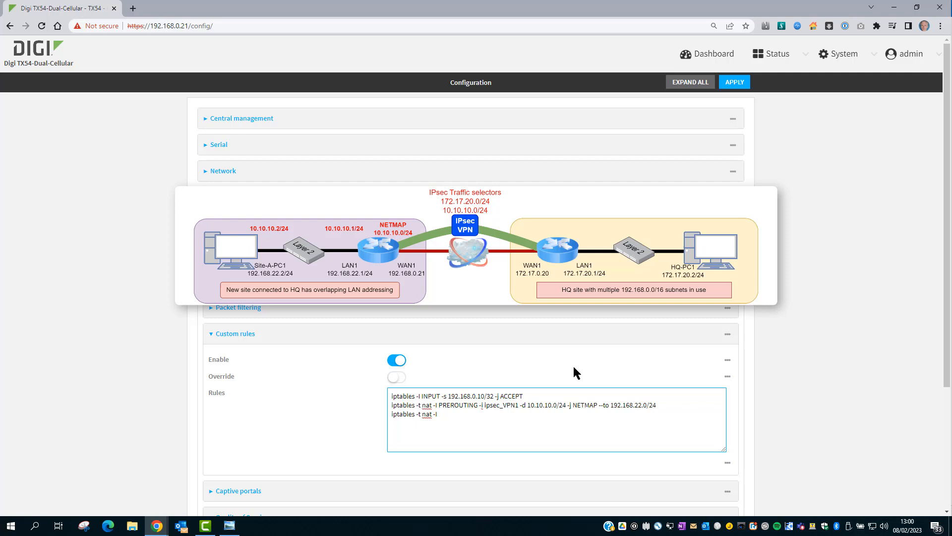
{"action": "type", "text": "POST"}
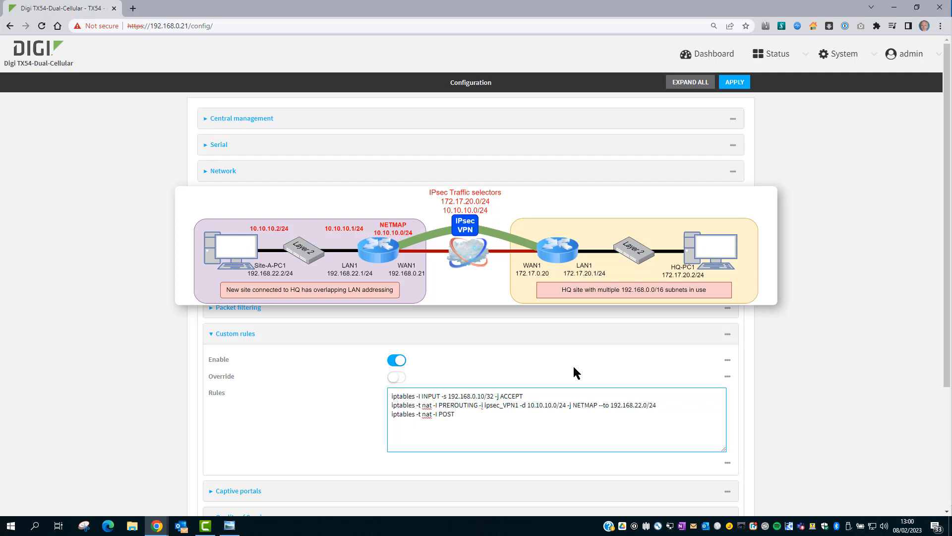
{"action": "type", "text": "ROUTING"}
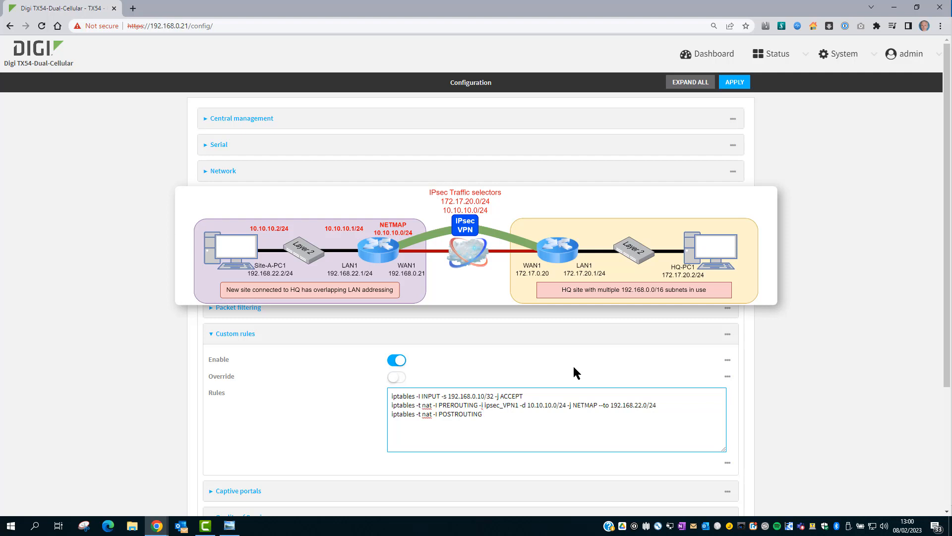
{"action": "type", "text": "-o"}
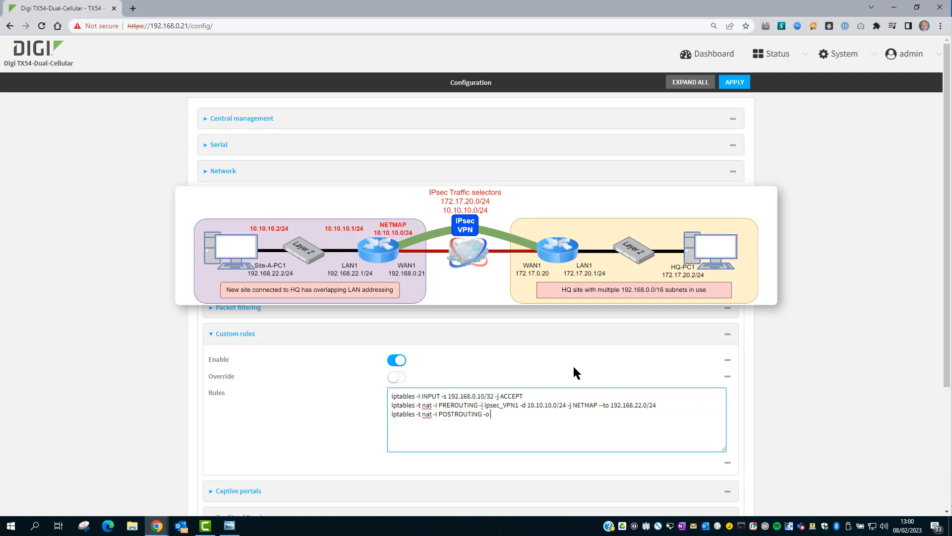
{"action": "type", "text": "ipsec"}
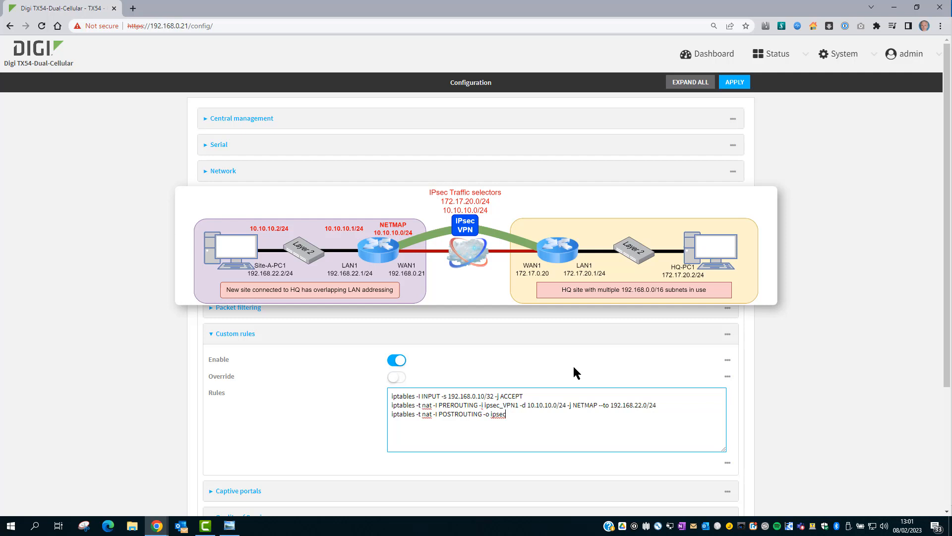
{"action": "type", "text": "_VPN"}
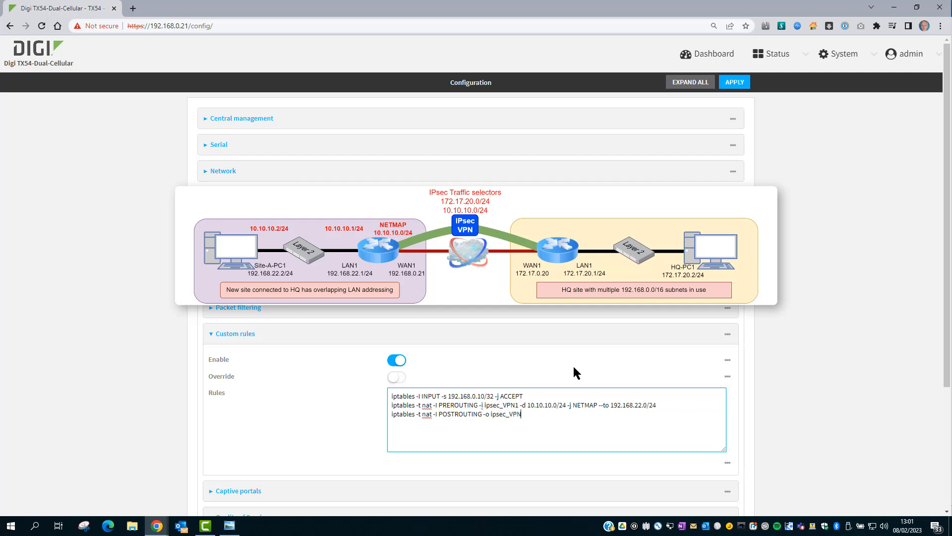
{"action": "type", "text": "1"}
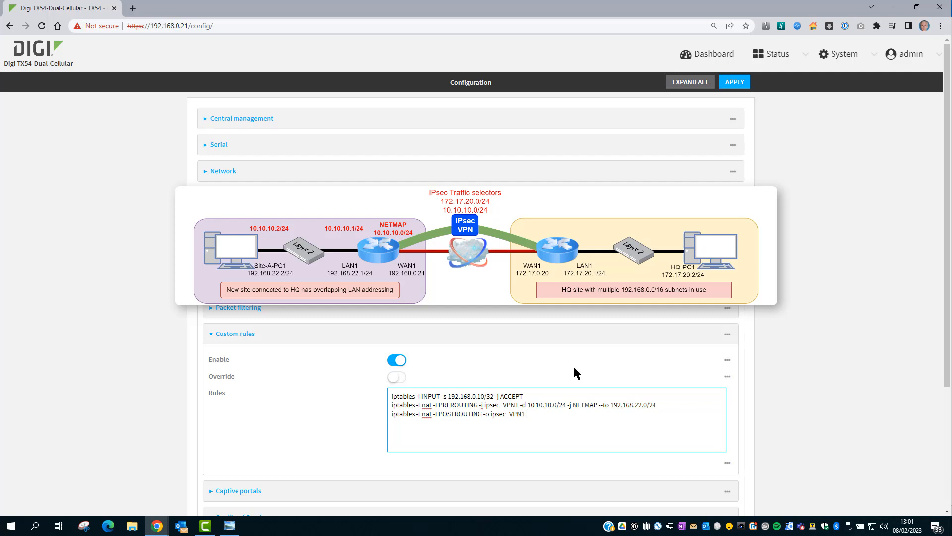
{"action": "type", "text": "-s"}
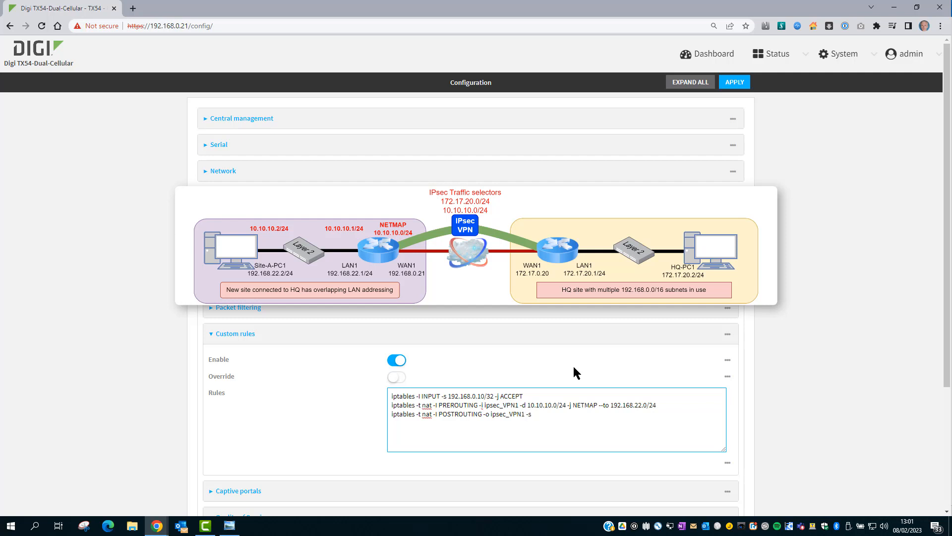
{"action": "type", "text": "192.168.22"}
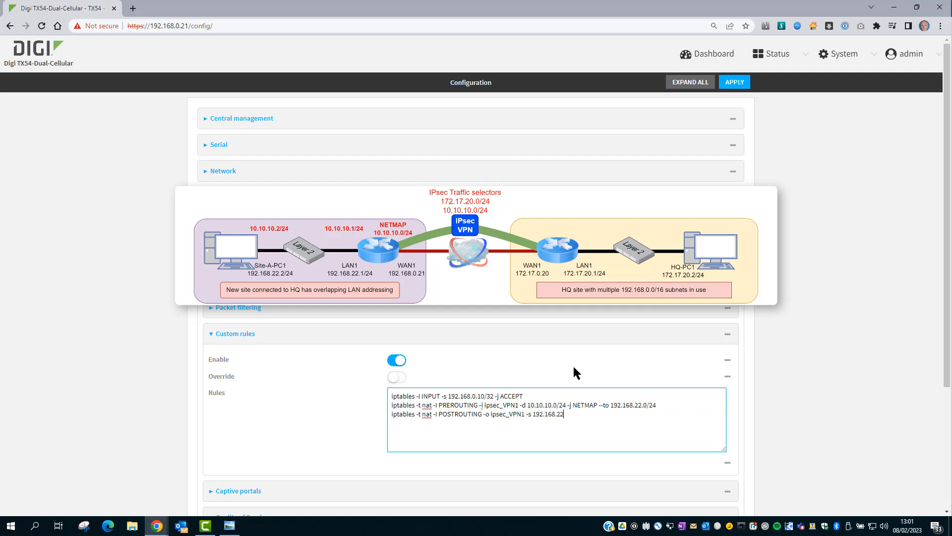
{"action": "type", "text": ".0/24"}
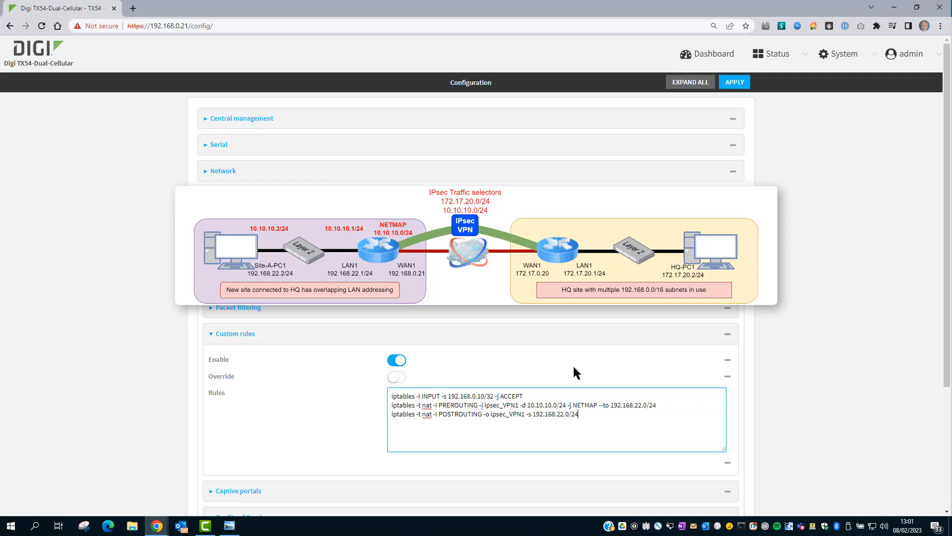
{"action": "type", "text": "-j NETMAP"}
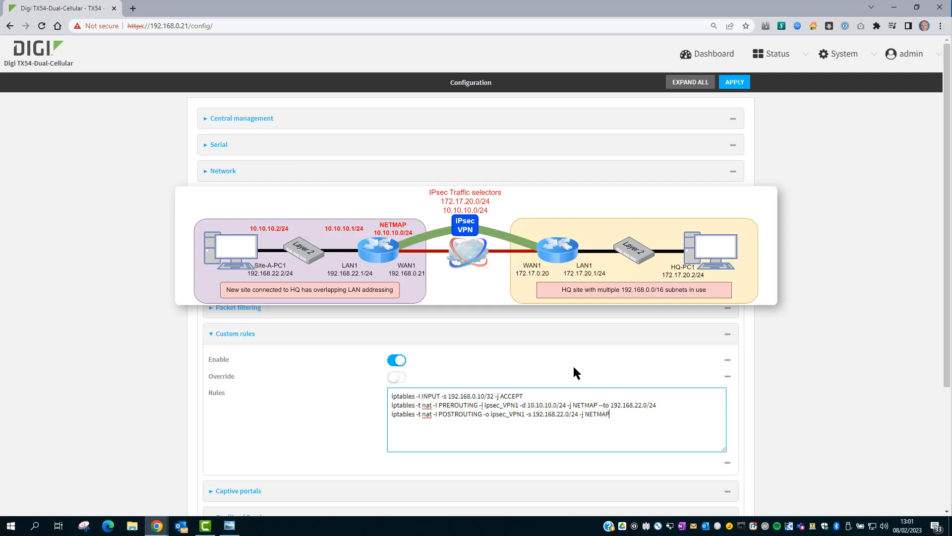
{"action": "type", "text": "--to"}
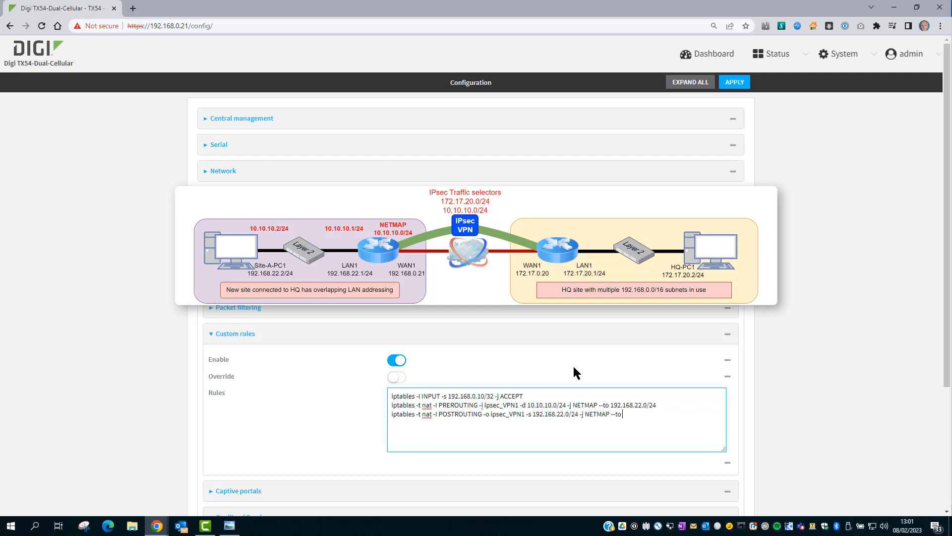
{"action": "type", "text": "10.10.10.0"}
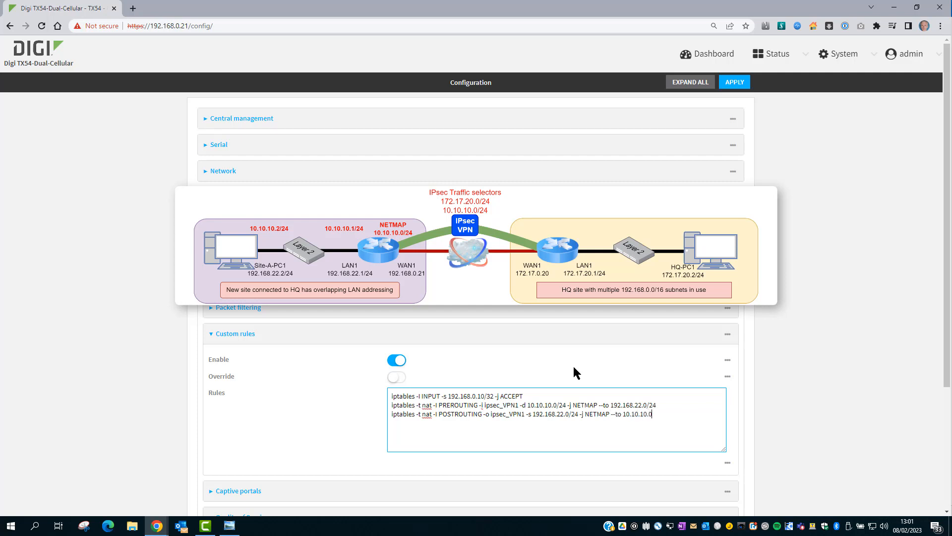
{"action": "type", "text": "/24"}
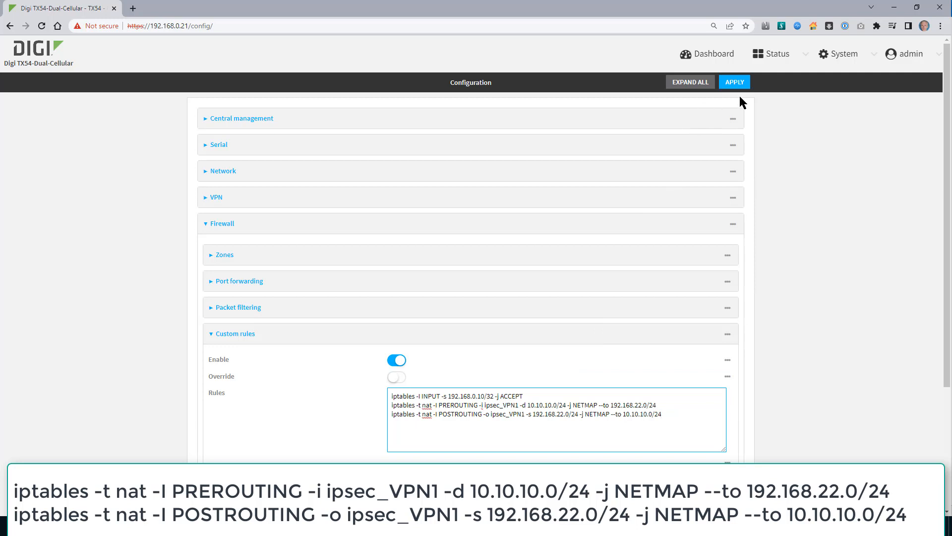
Switch to the Photo Viewer window showing the IPsec with NETMAP 3.png diagram
{"action": "left_click", "coordinate": [228, 526]}
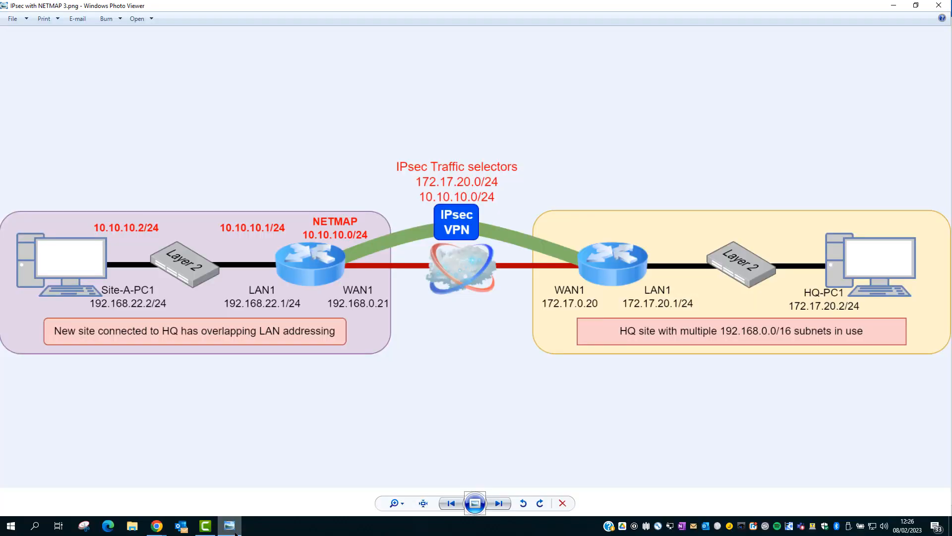
{"action": "mouse_move", "coordinate": [405, 220]}
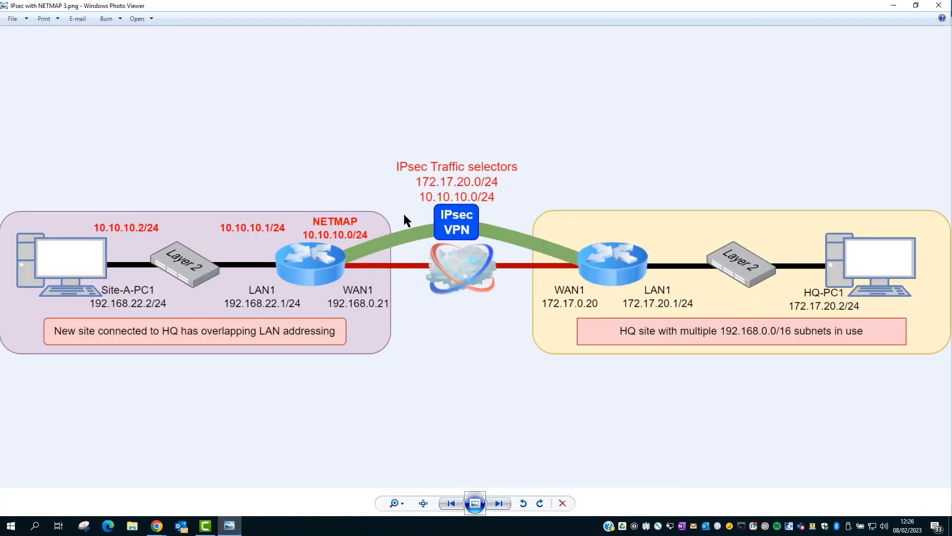
{"action": "mouse_move", "coordinate": [321, 242]}
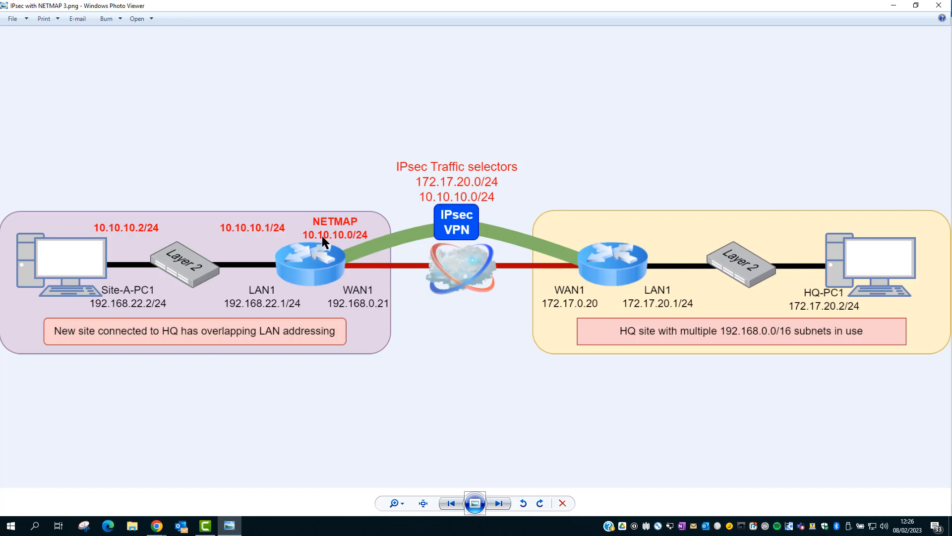
{"action": "mouse_move", "coordinate": [336, 253]}
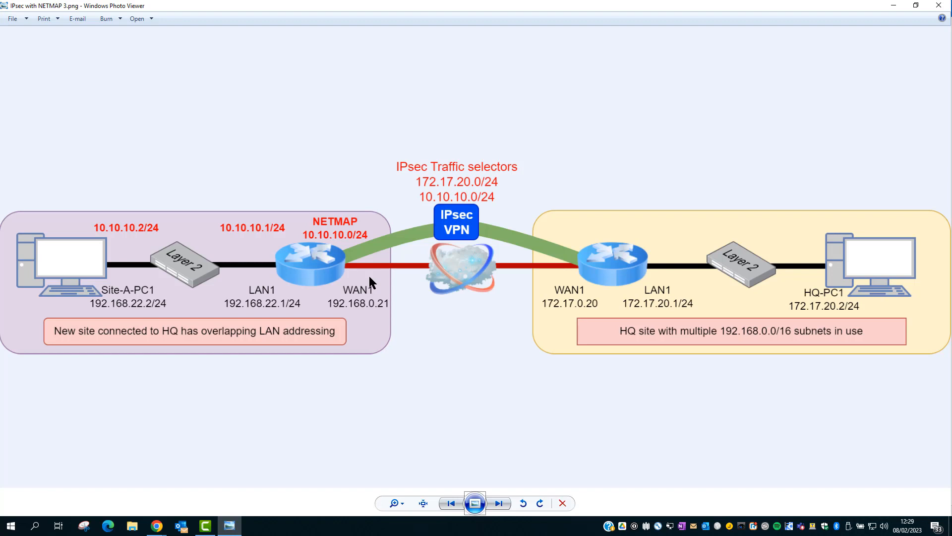
{"action": "mouse_move", "coordinate": [272, 314]}
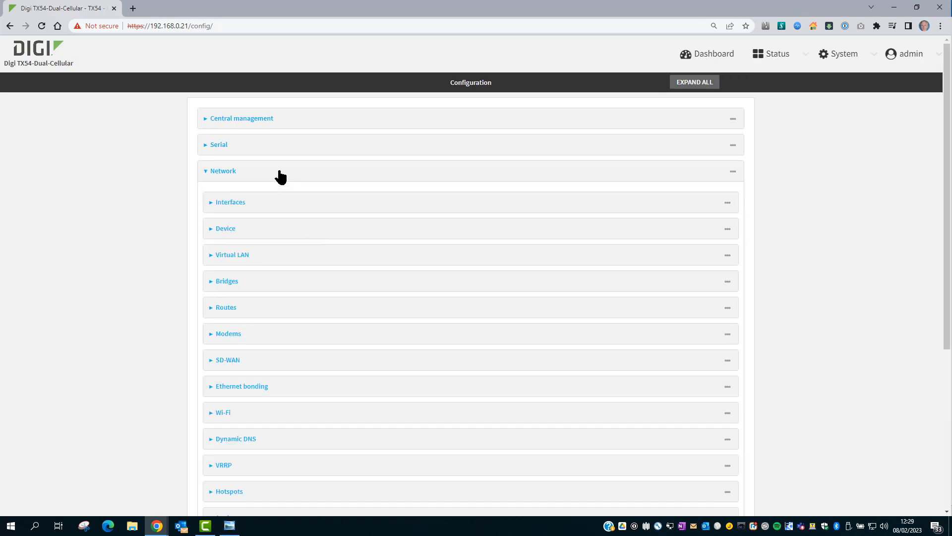
Add static route 'fake 10.10.10.0/24 LAN1' with destination 10.10.10.0/24 via interface LAN1
{"action": "left_click", "coordinate": [226, 306]}
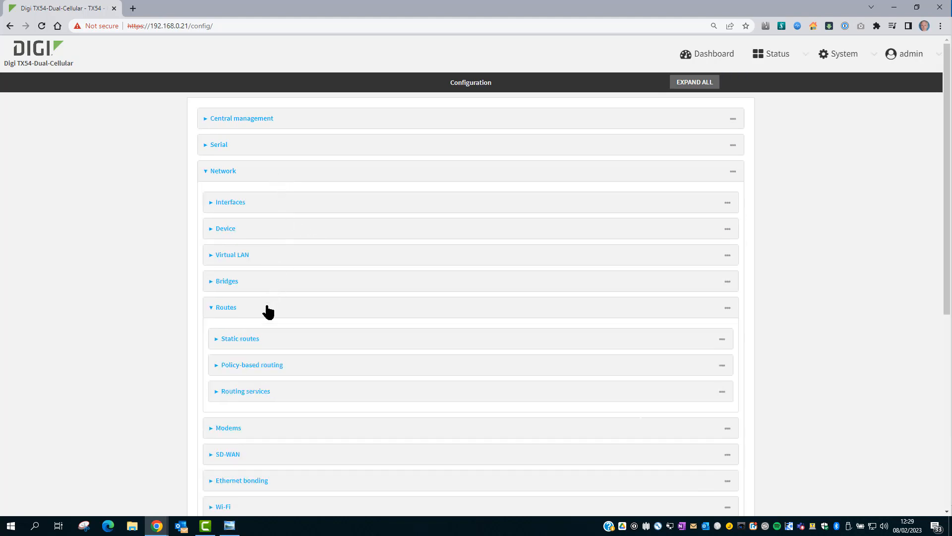
{"action": "left_click", "coordinate": [240, 338]}
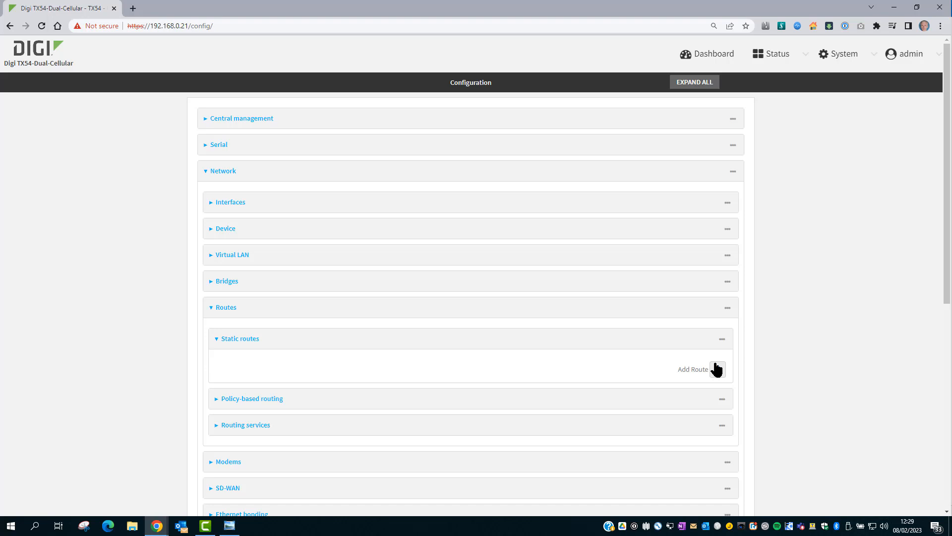
{"action": "left_click", "coordinate": [717, 369]}
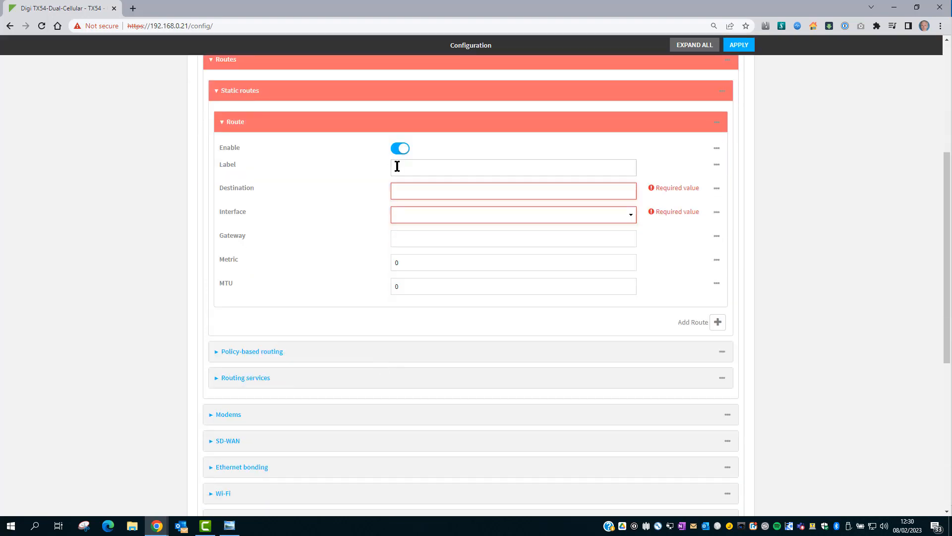
{"action": "type", "text": "fake 10.10.10.0/24 LAN1"}
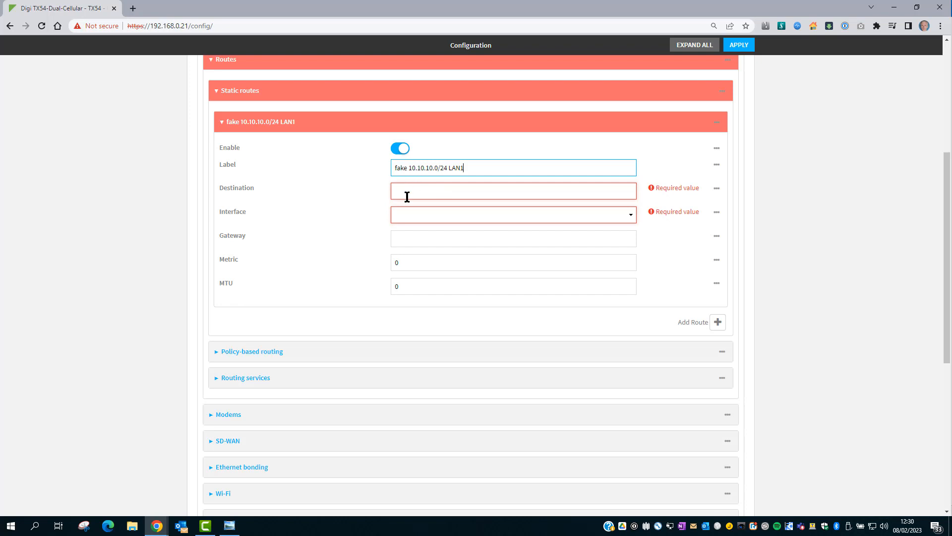
{"action": "mouse_move", "coordinate": [424, 196]}
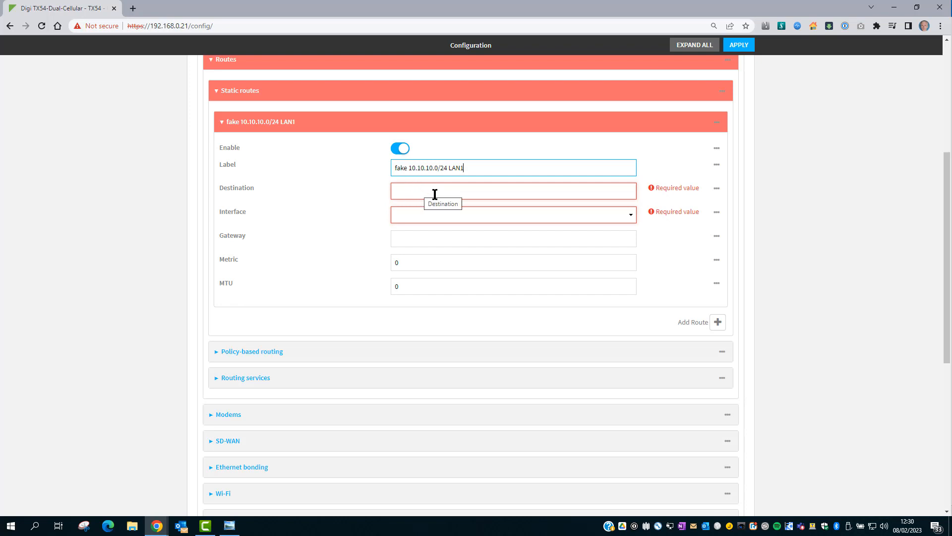
{"action": "type", "text": "10.10.10.0"}
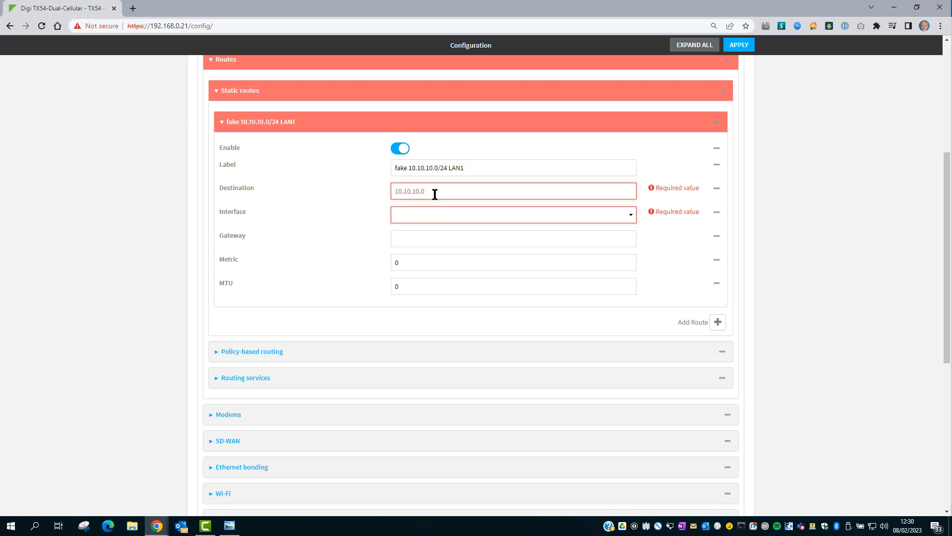
{"action": "left_click", "coordinate": [512, 215]}
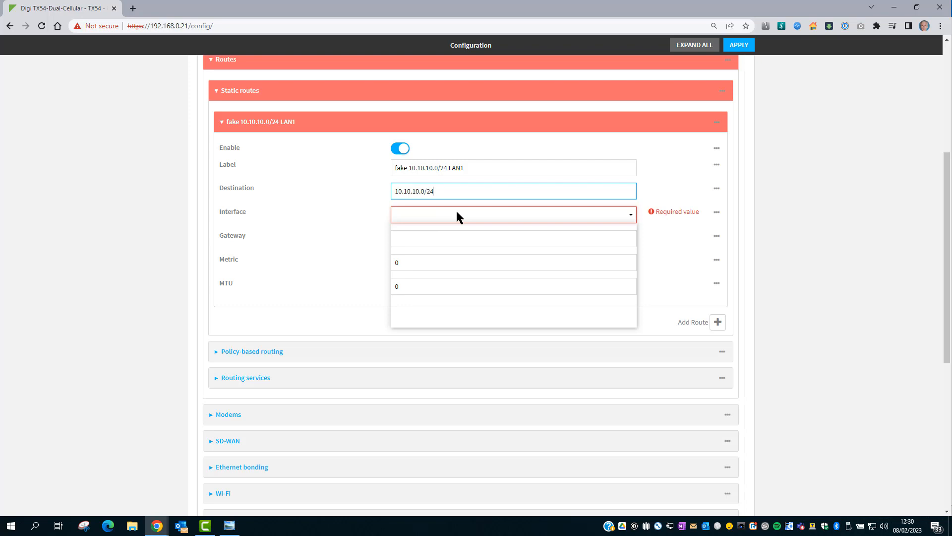
{"action": "left_click", "coordinate": [513, 214]}
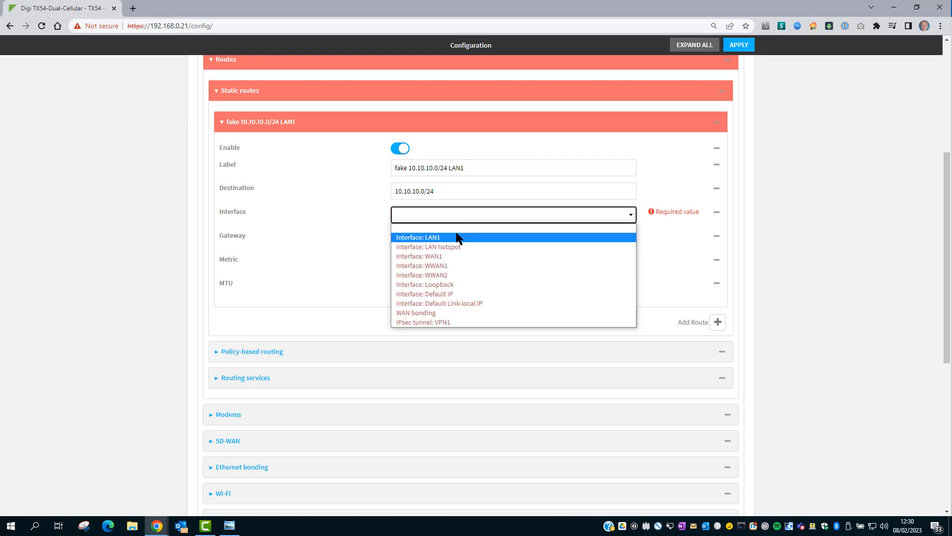
{"action": "left_click", "coordinate": [418, 237]}
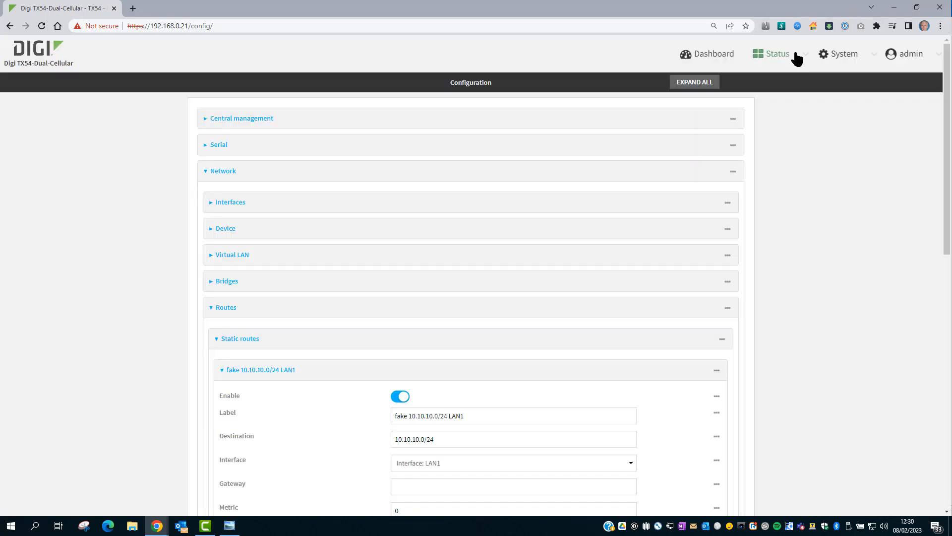
View Status > VPN > IPsec showing tunnel VPN1 connected, then switch to the command prompt
{"action": "left_click", "coordinate": [776, 53]}
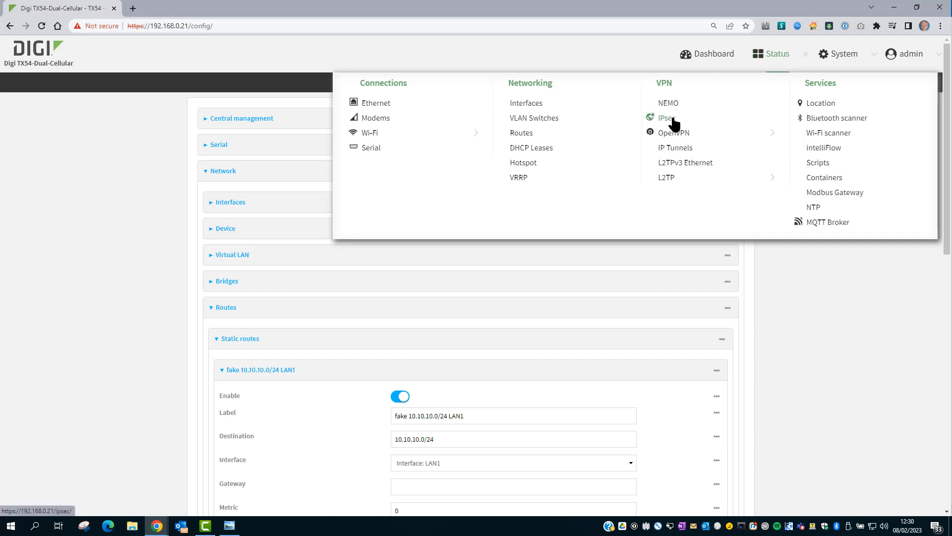
{"action": "left_click", "coordinate": [665, 117]}
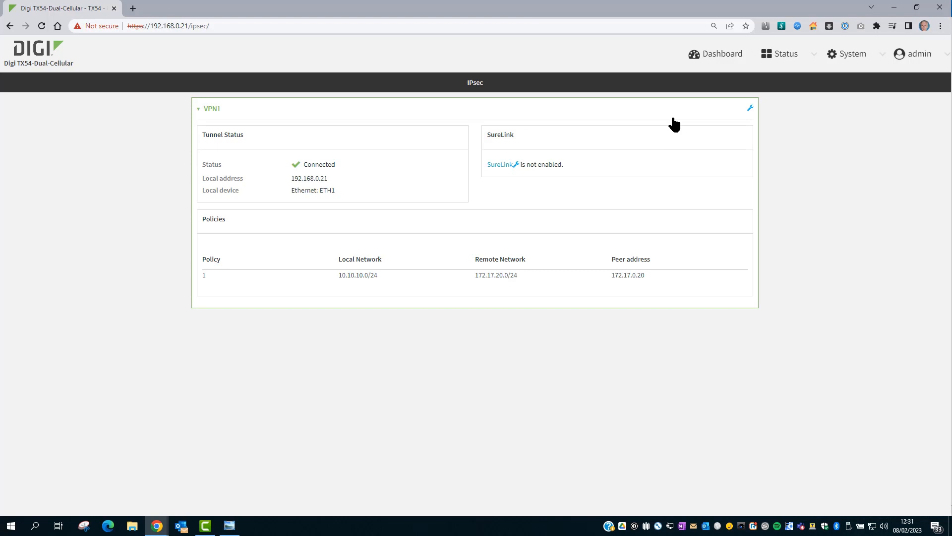
{"action": "left_click", "coordinate": [253, 526]}
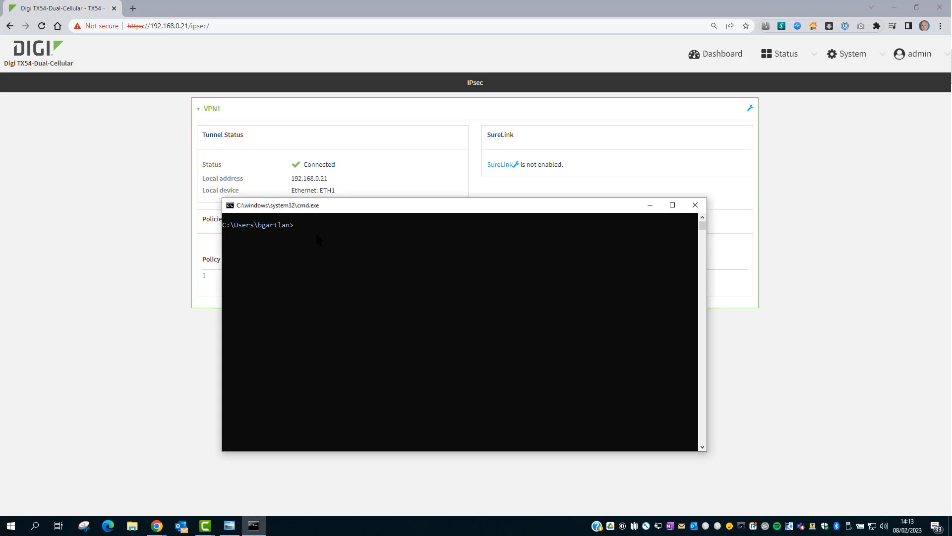
Ping 172.17.20.2 with no loss, then start tracert -d to the HQ PC address
{"action": "type", "text": "ping"}
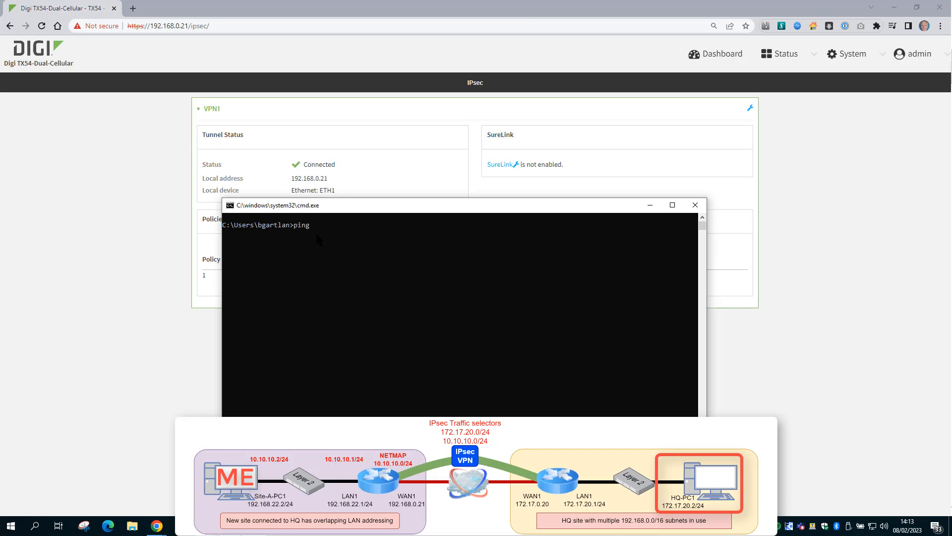
{"action": "type", "text": "172.17.20.2"}
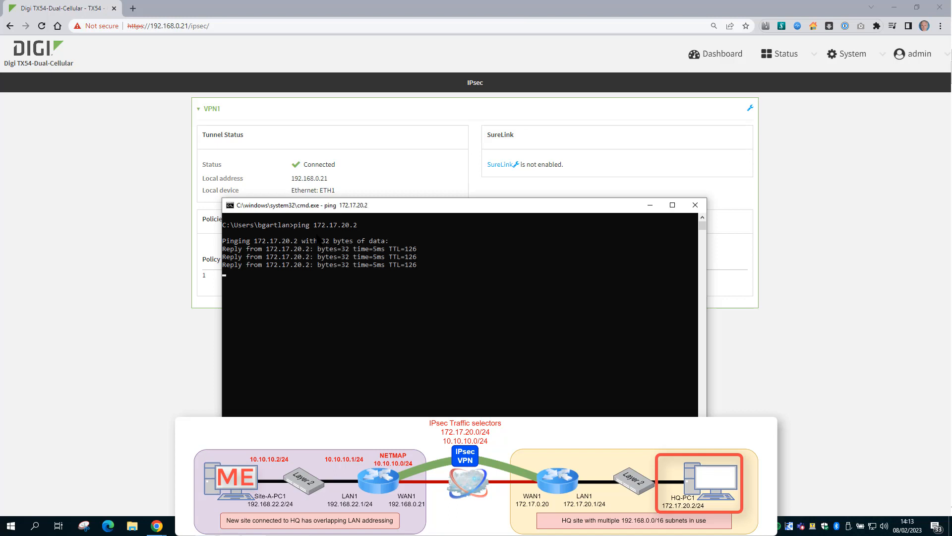
{"action": "type", "text": "trac"}
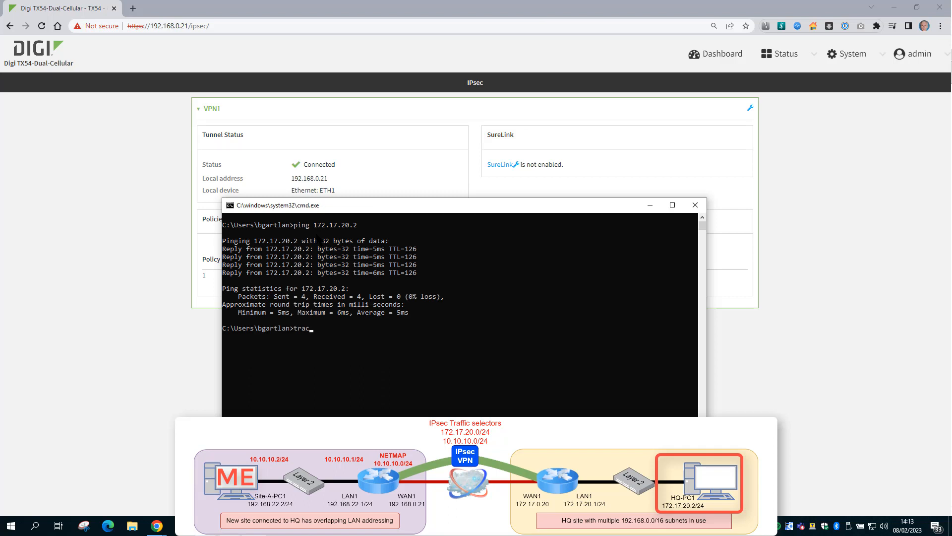
{"action": "type", "text": "ert -"}
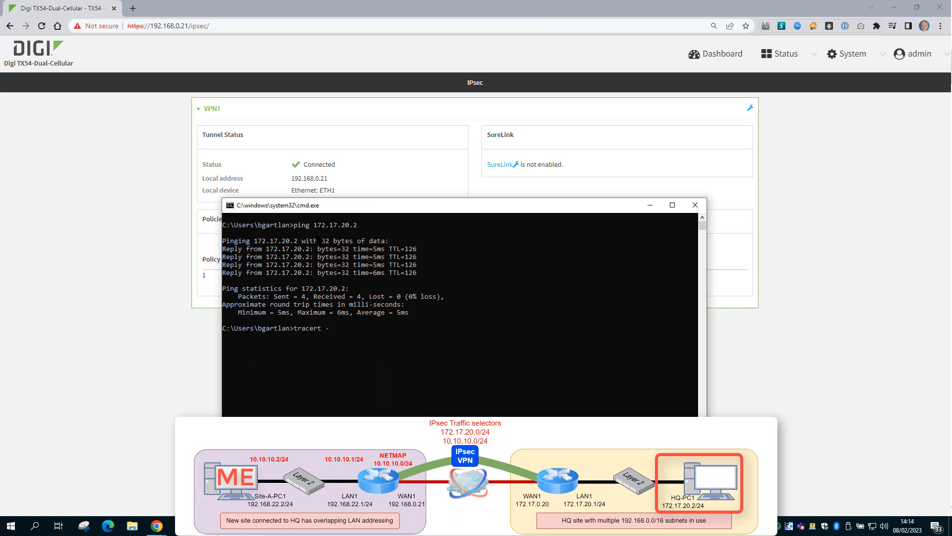
{"action": "type", "text": "d 17"}
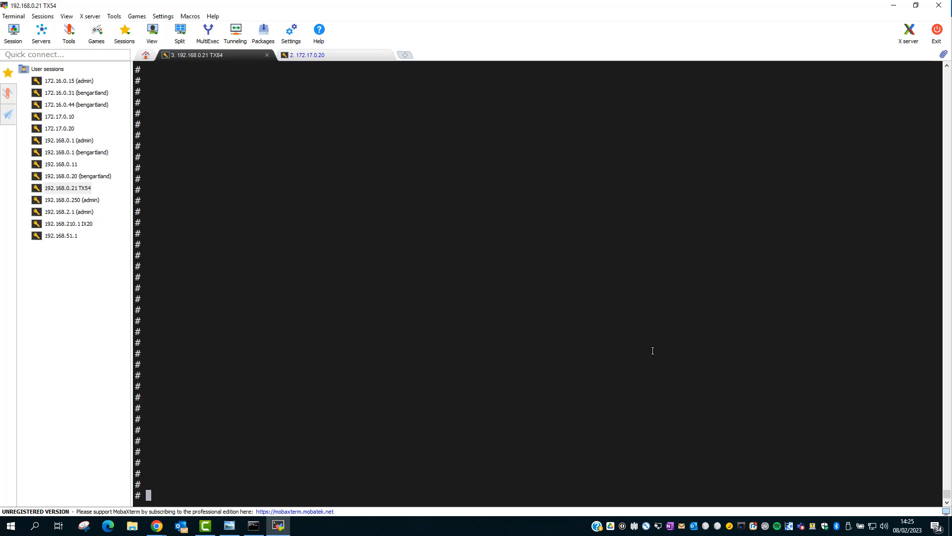
Run tcpdump -i any -n -v icmp and host 172.17.20.2 in the TX54 SSH session
{"action": "type", "text": "tcpdump -"}
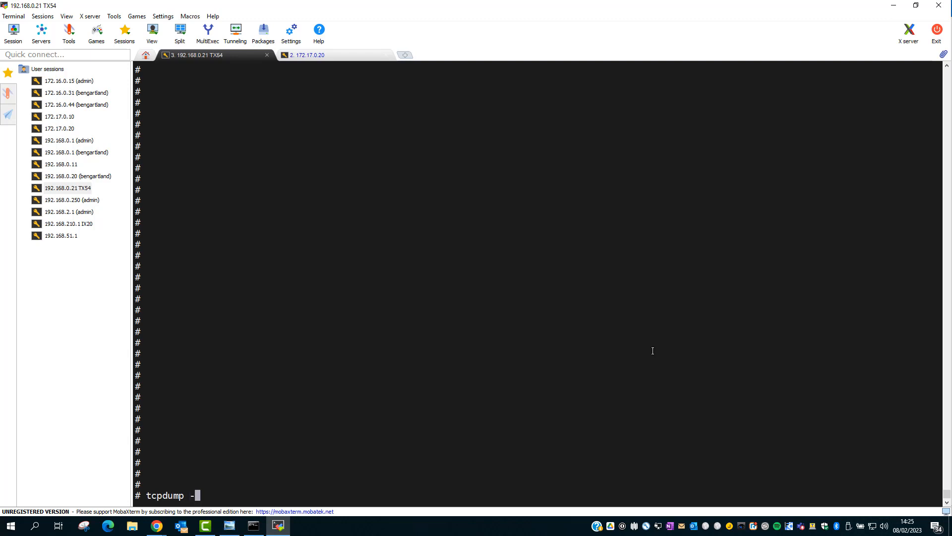
{"action": "type", "text": "i any -"}
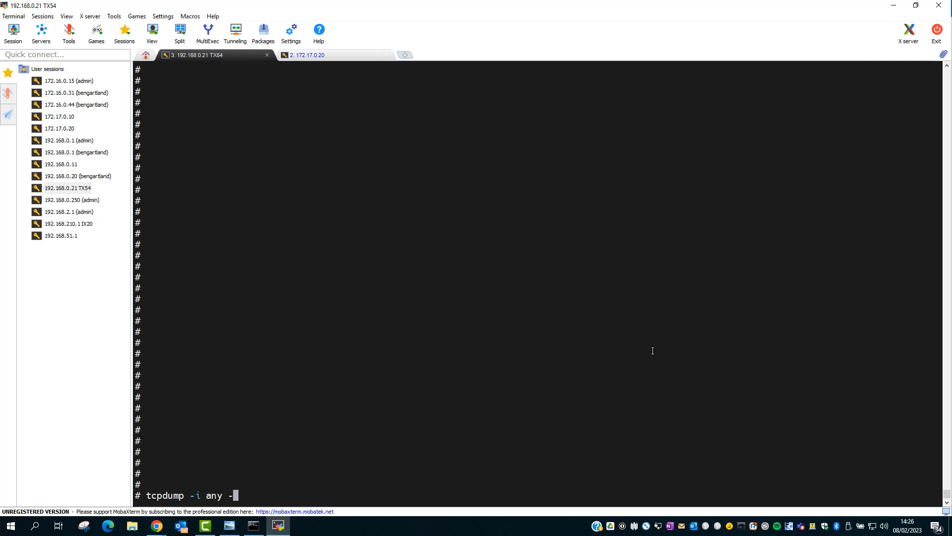
{"action": "type", "text": "n"}
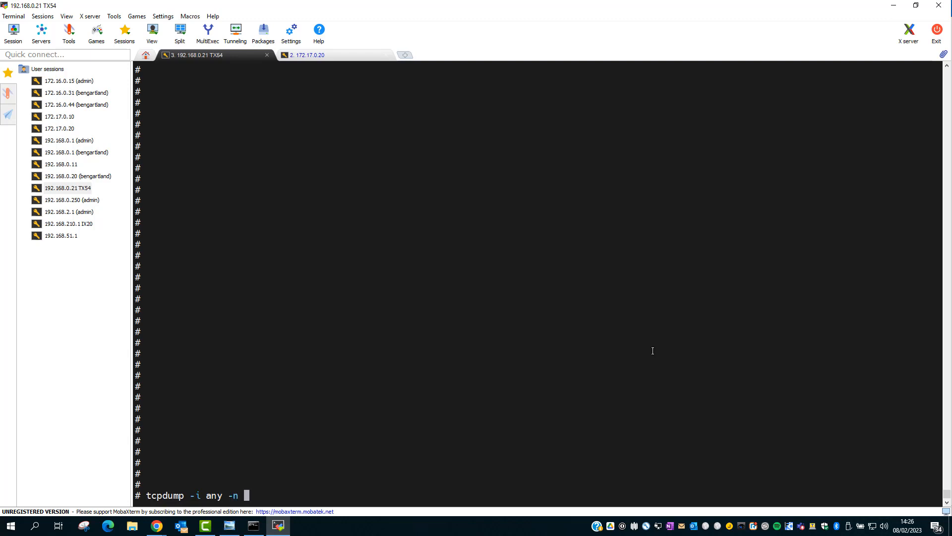
{"action": "type", "text": "-v"}
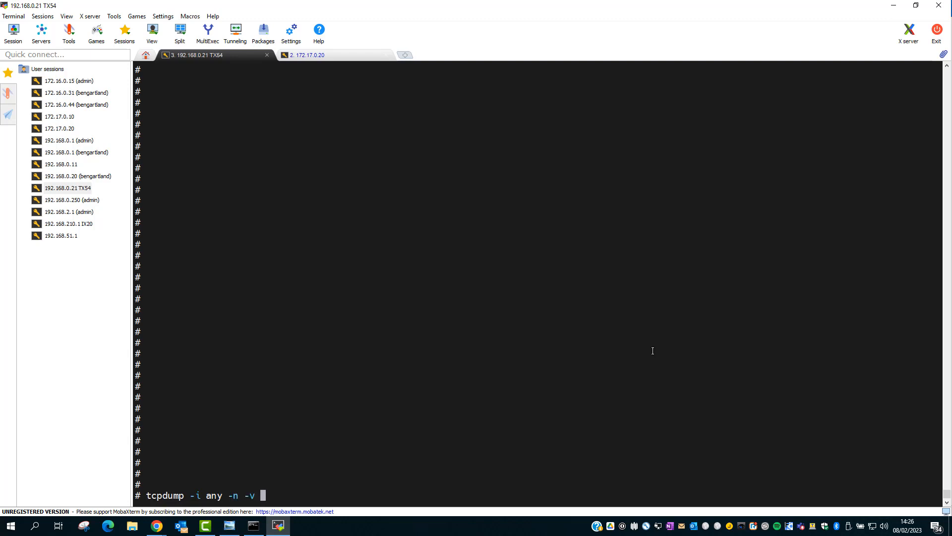
{"action": "type", "text": "icm"}
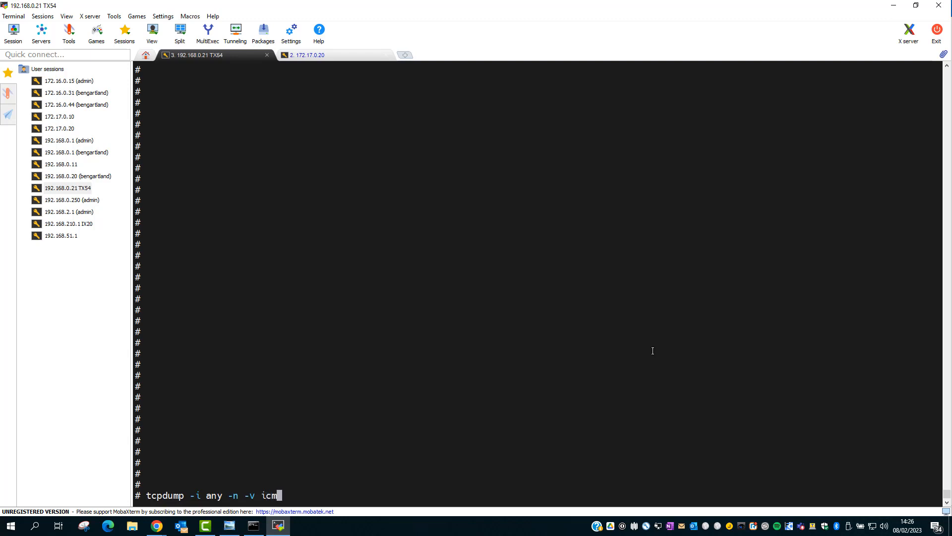
{"action": "type", "text": "p and"}
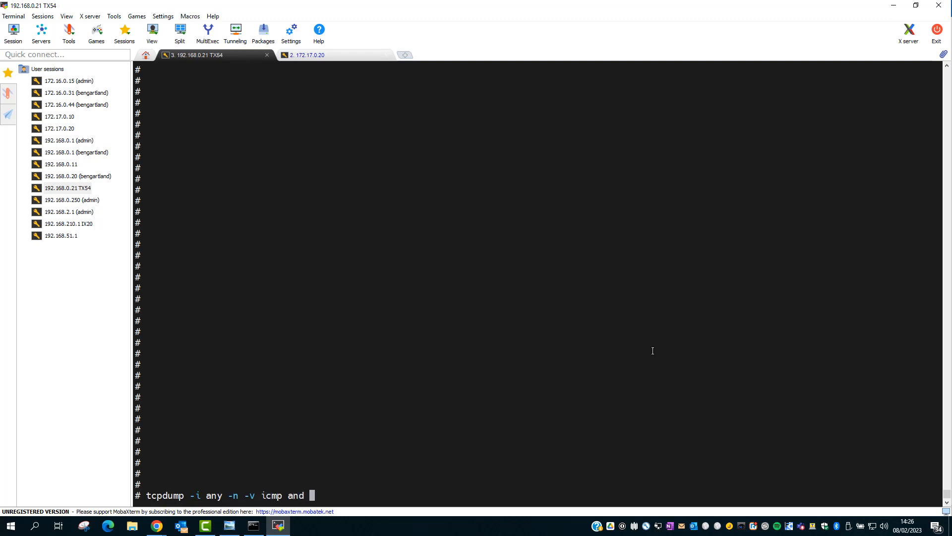
{"action": "type", "text": "hos"}
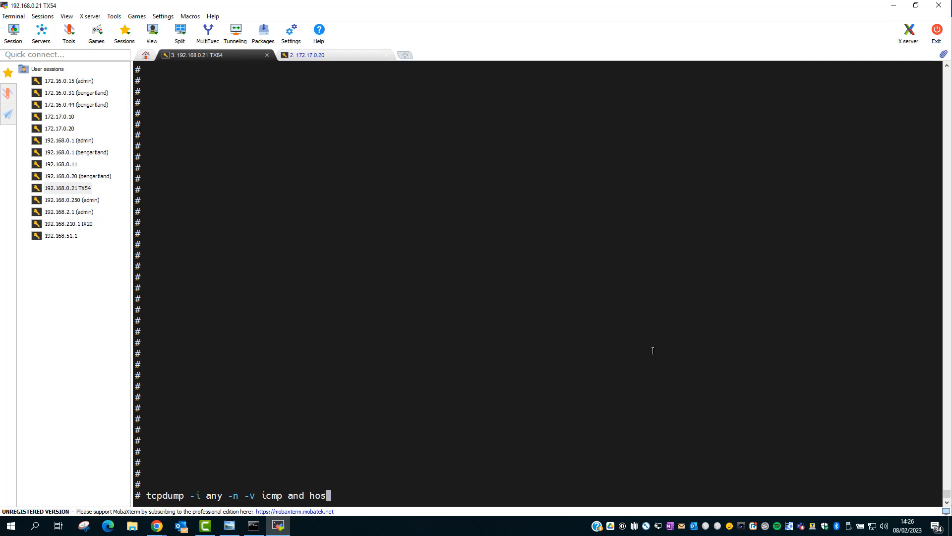
{"action": "type", "text": "t"}
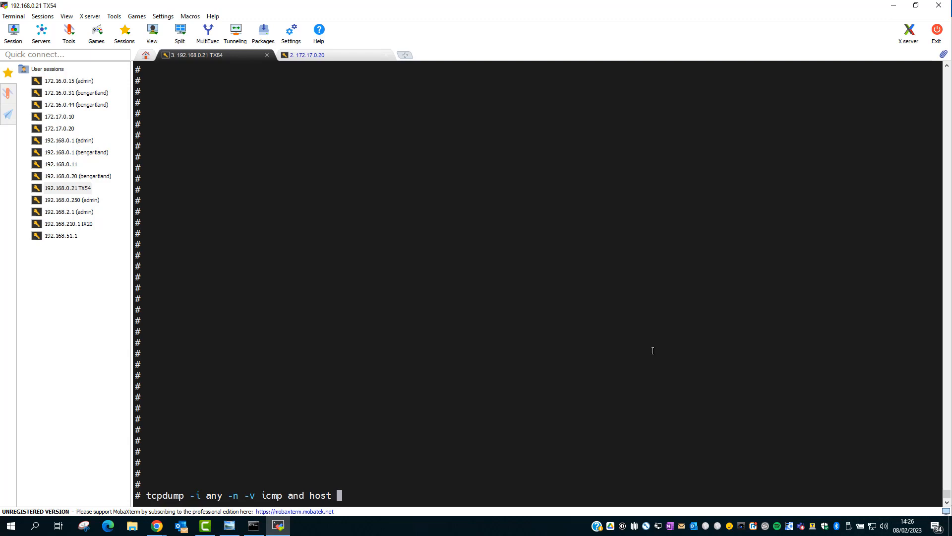
{"action": "type", "text": "17"}
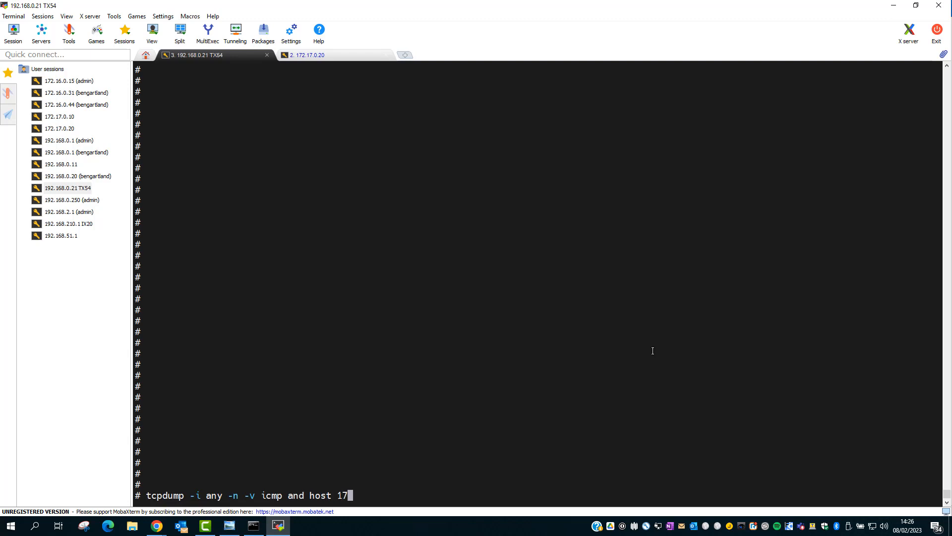
{"action": "type", "text": "2.17.20.2"}
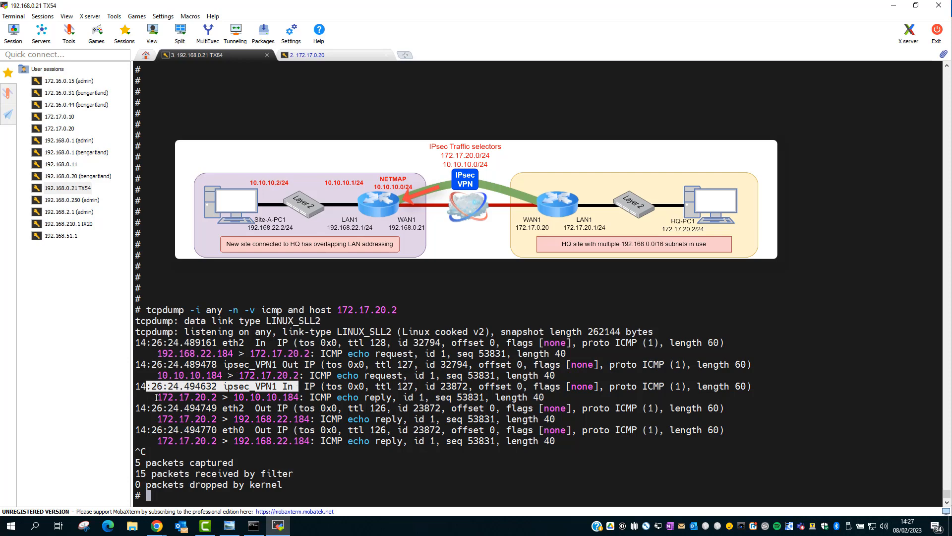
Highlight the ipsec_VPN1 packets showing 192.168.22.184 translated to 10.10.10.184
{"action": "double_click", "coordinate": [186, 396]}
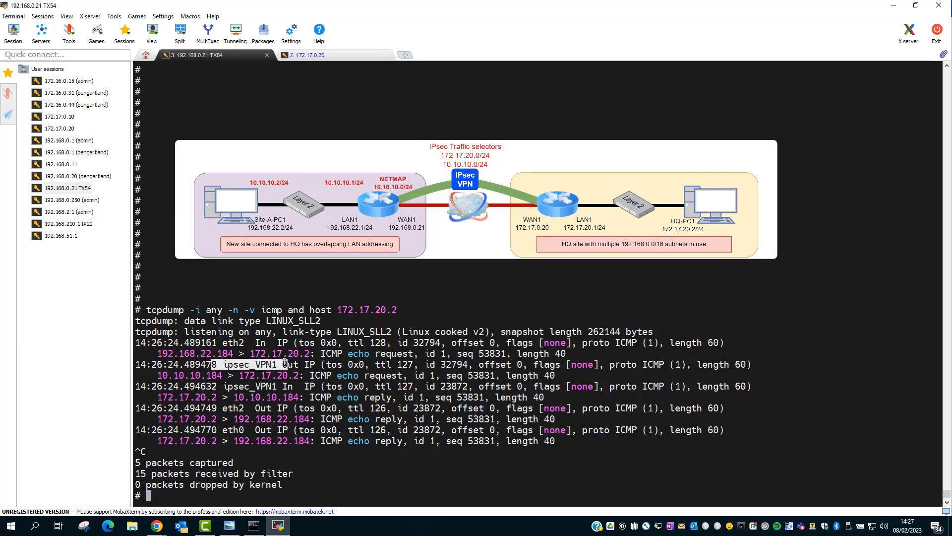
{"action": "double_click", "coordinate": [255, 386]}
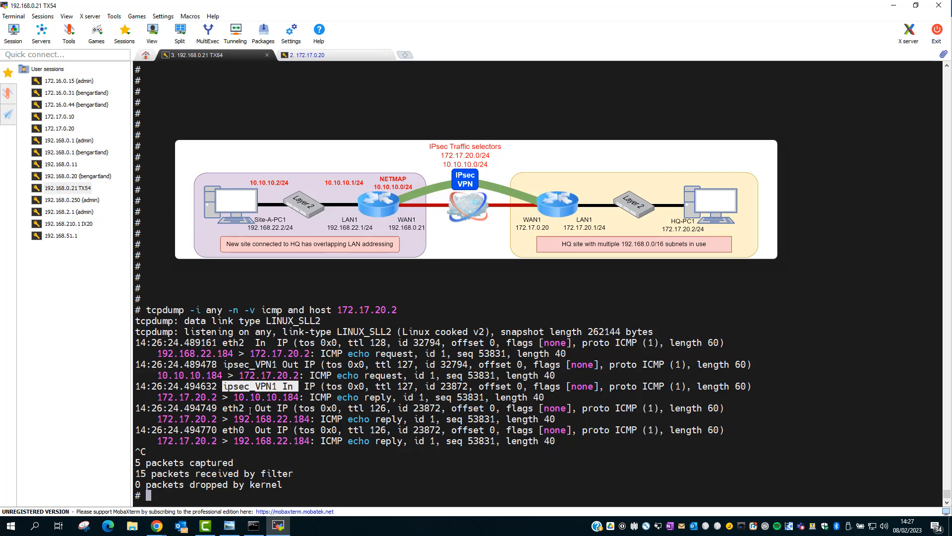